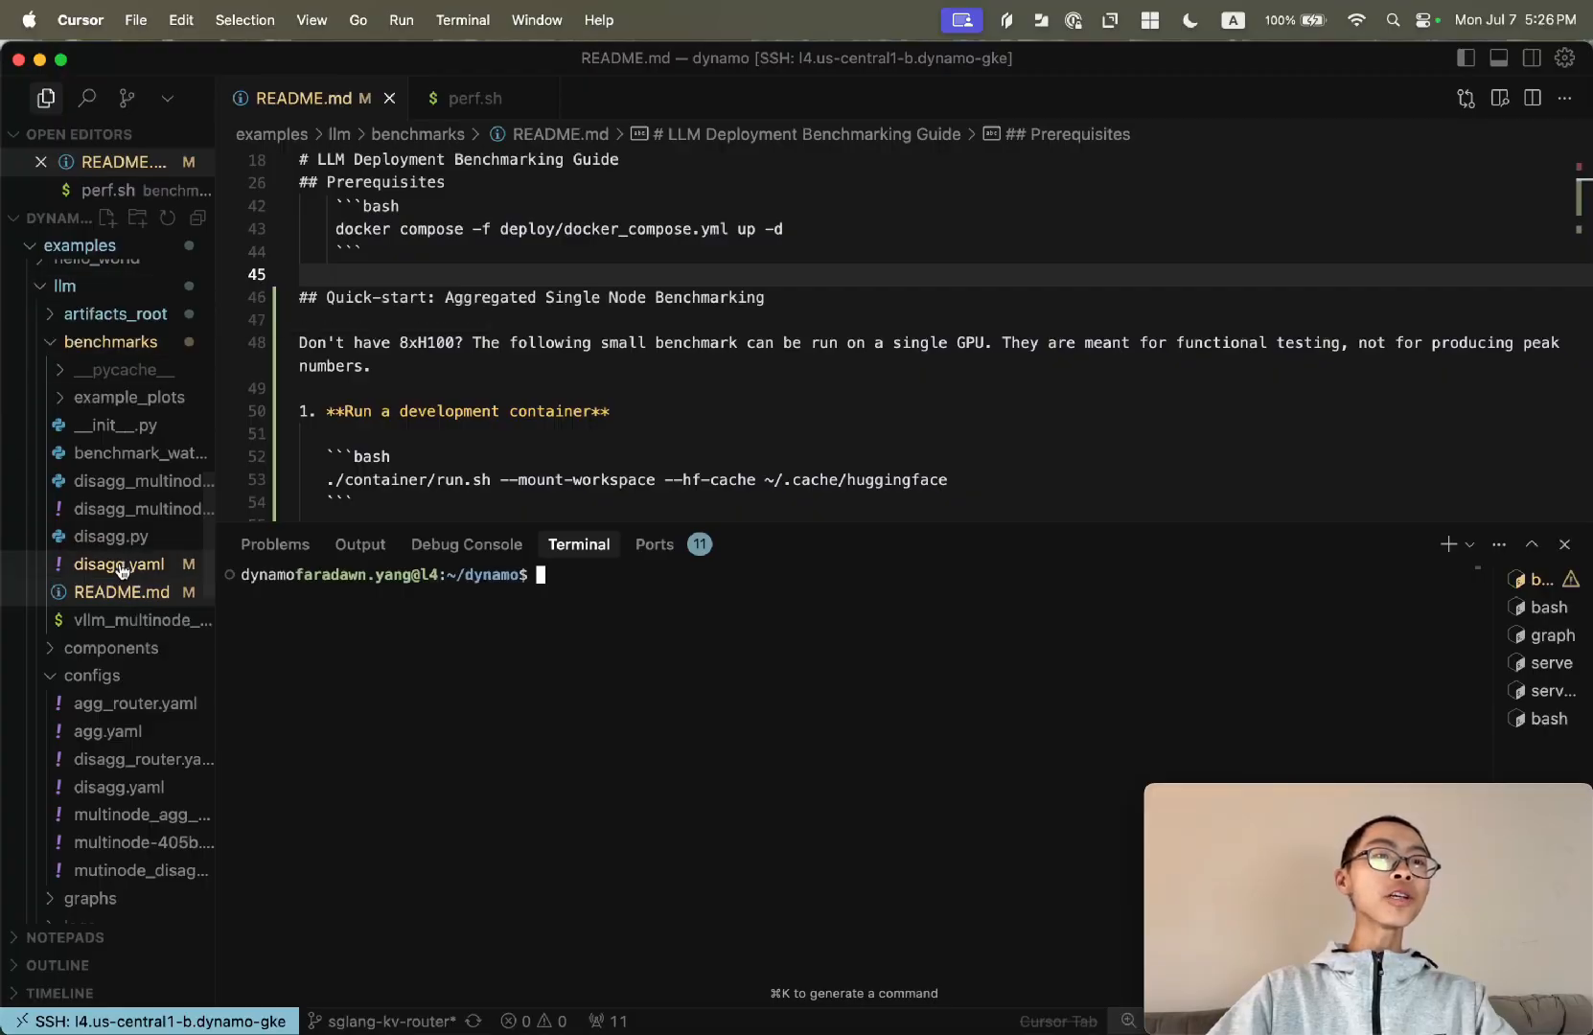
mouse_move(121, 600)
text(docker images)
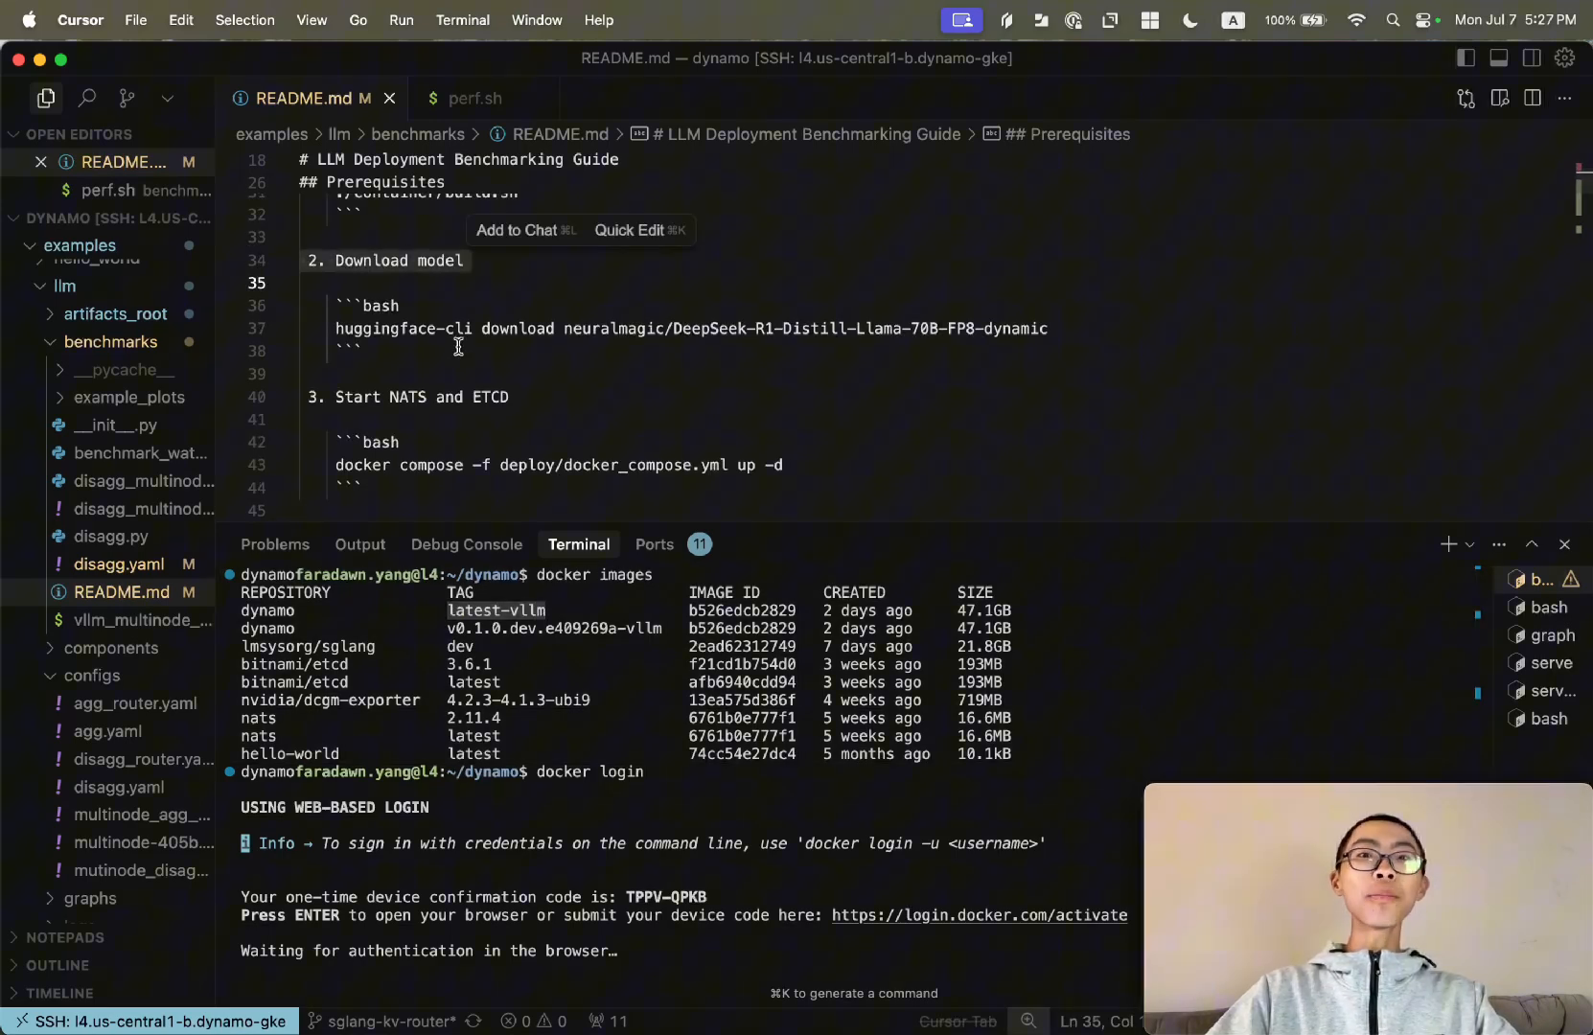
Scroll the README prerequisites to the Start NATS and ETCD step
scroll(down, 3)
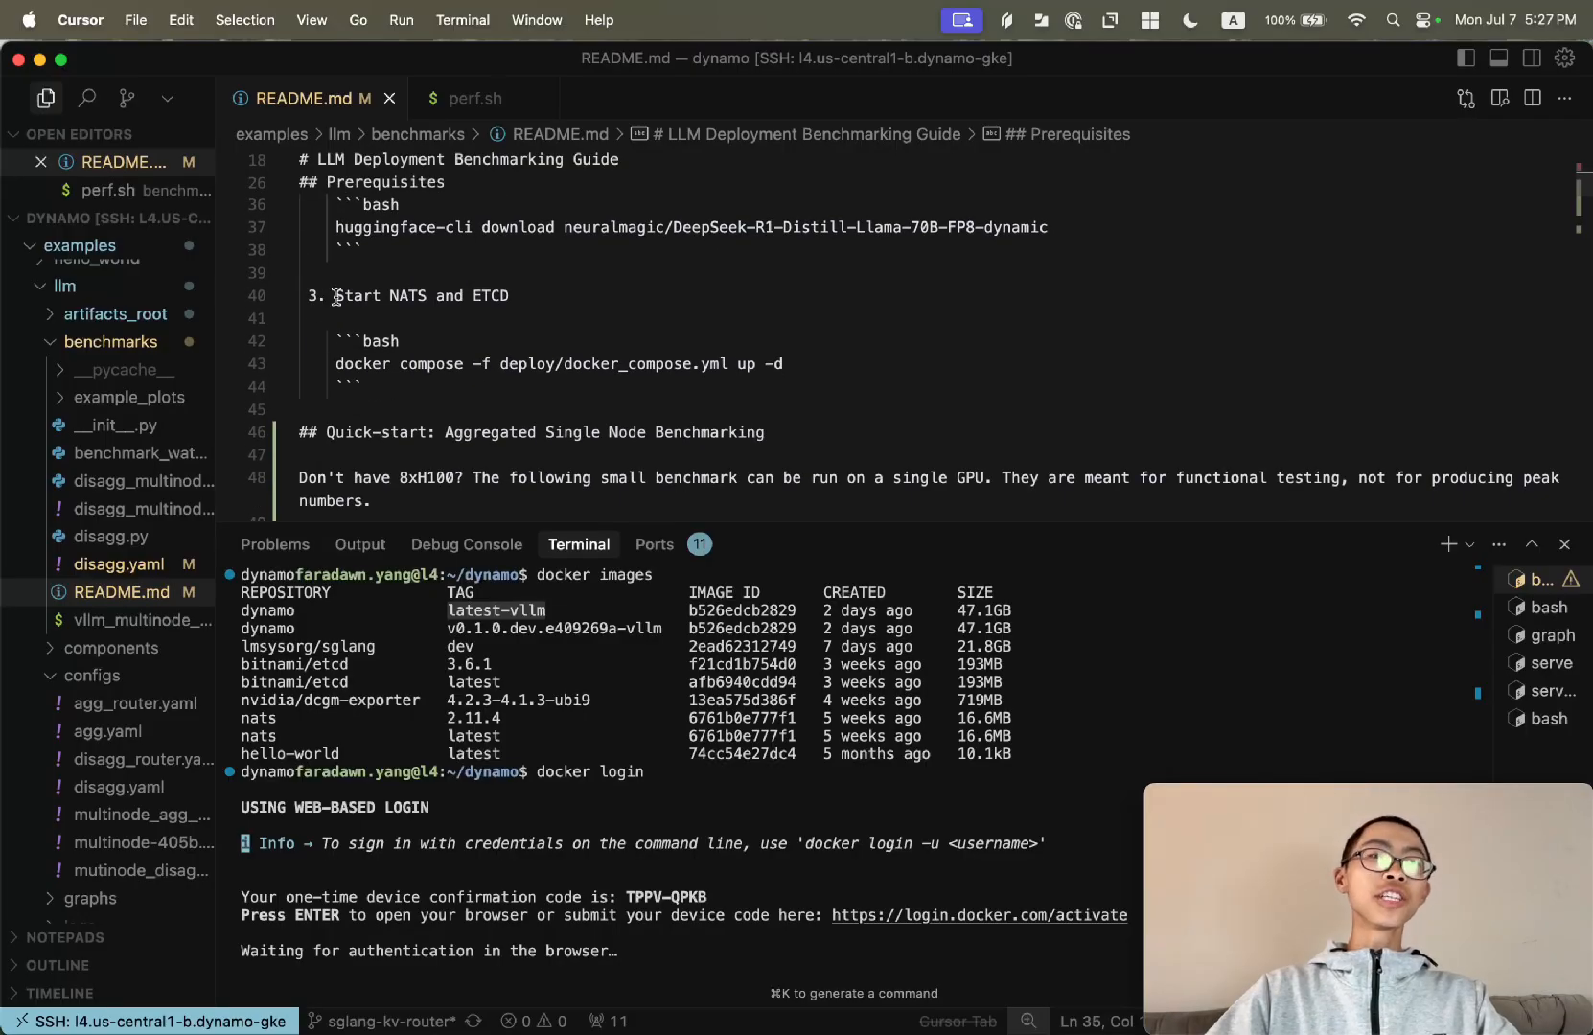
double_click(489, 295)
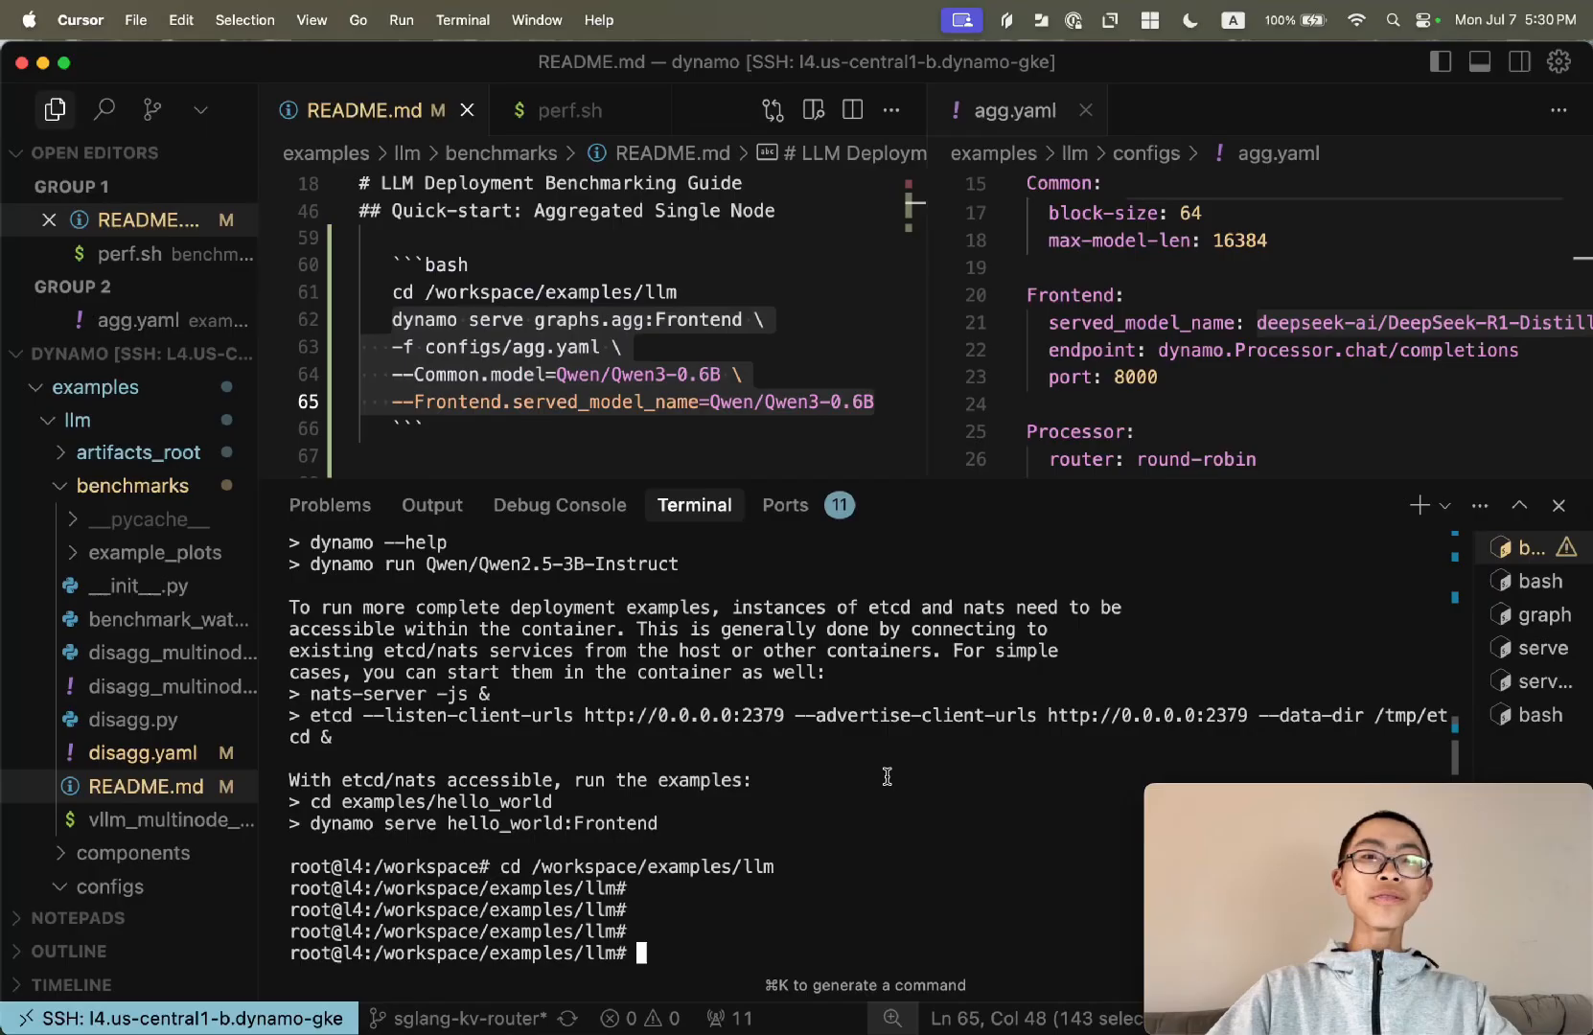
Launch the Qwen3-0.6B aggregated serving graph from the examples/llm shell
key(Return)
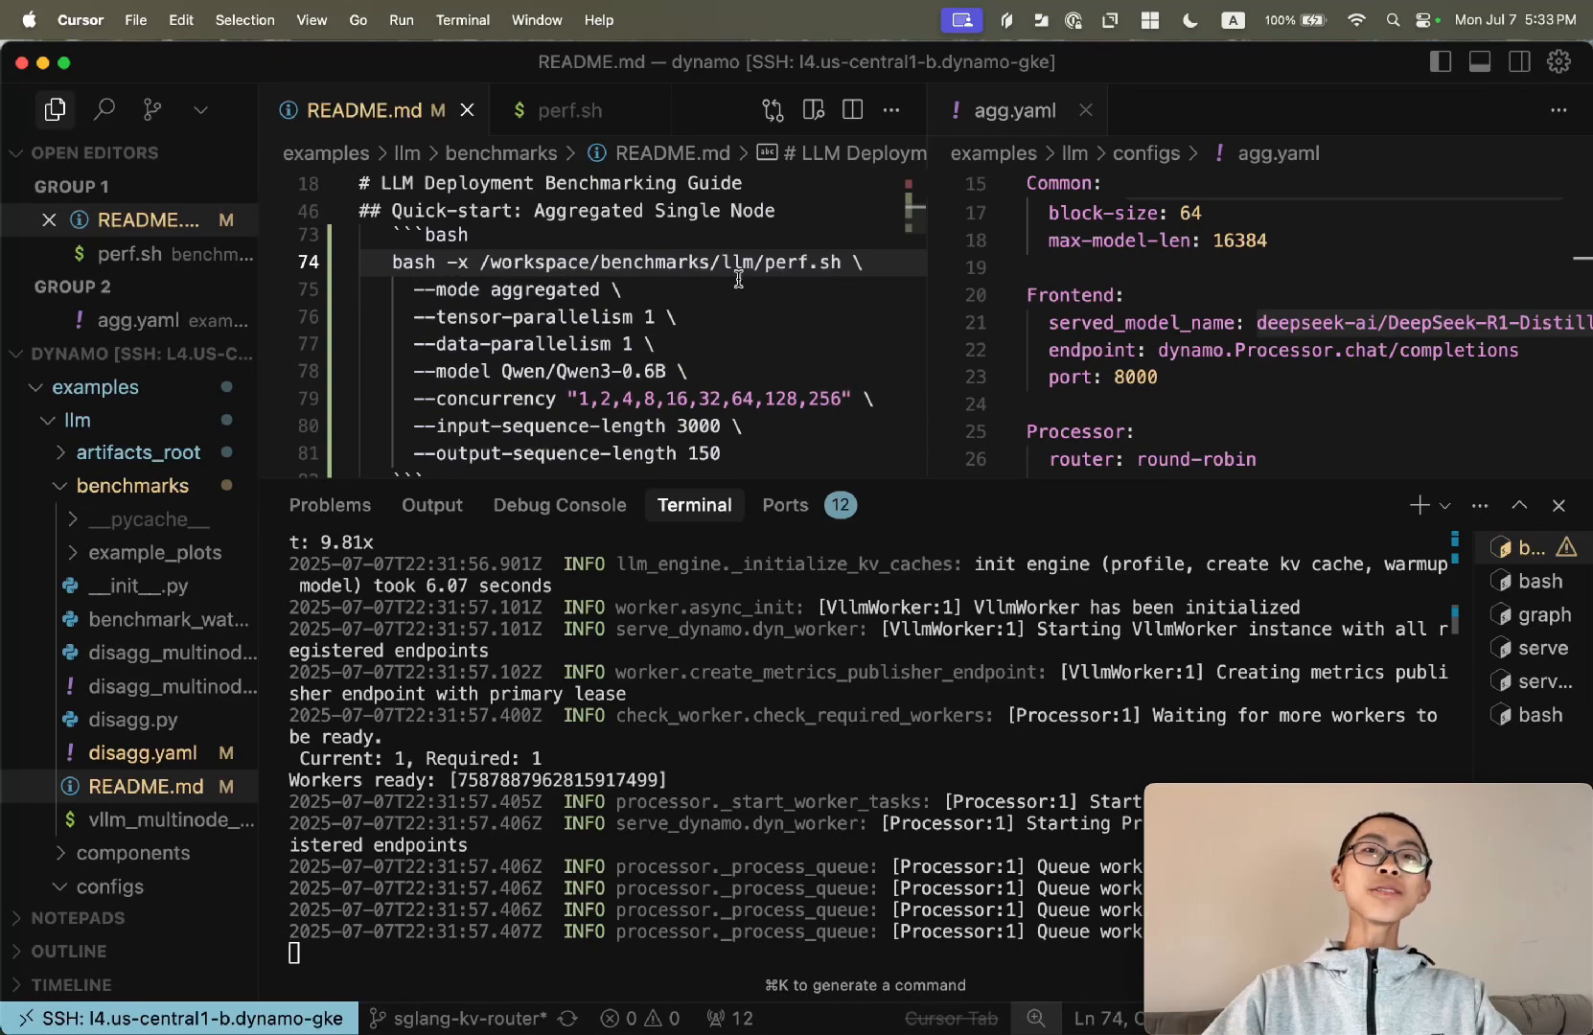
Bring up perf.sh from the README benchmark command beside the guide
double_click(808, 263)
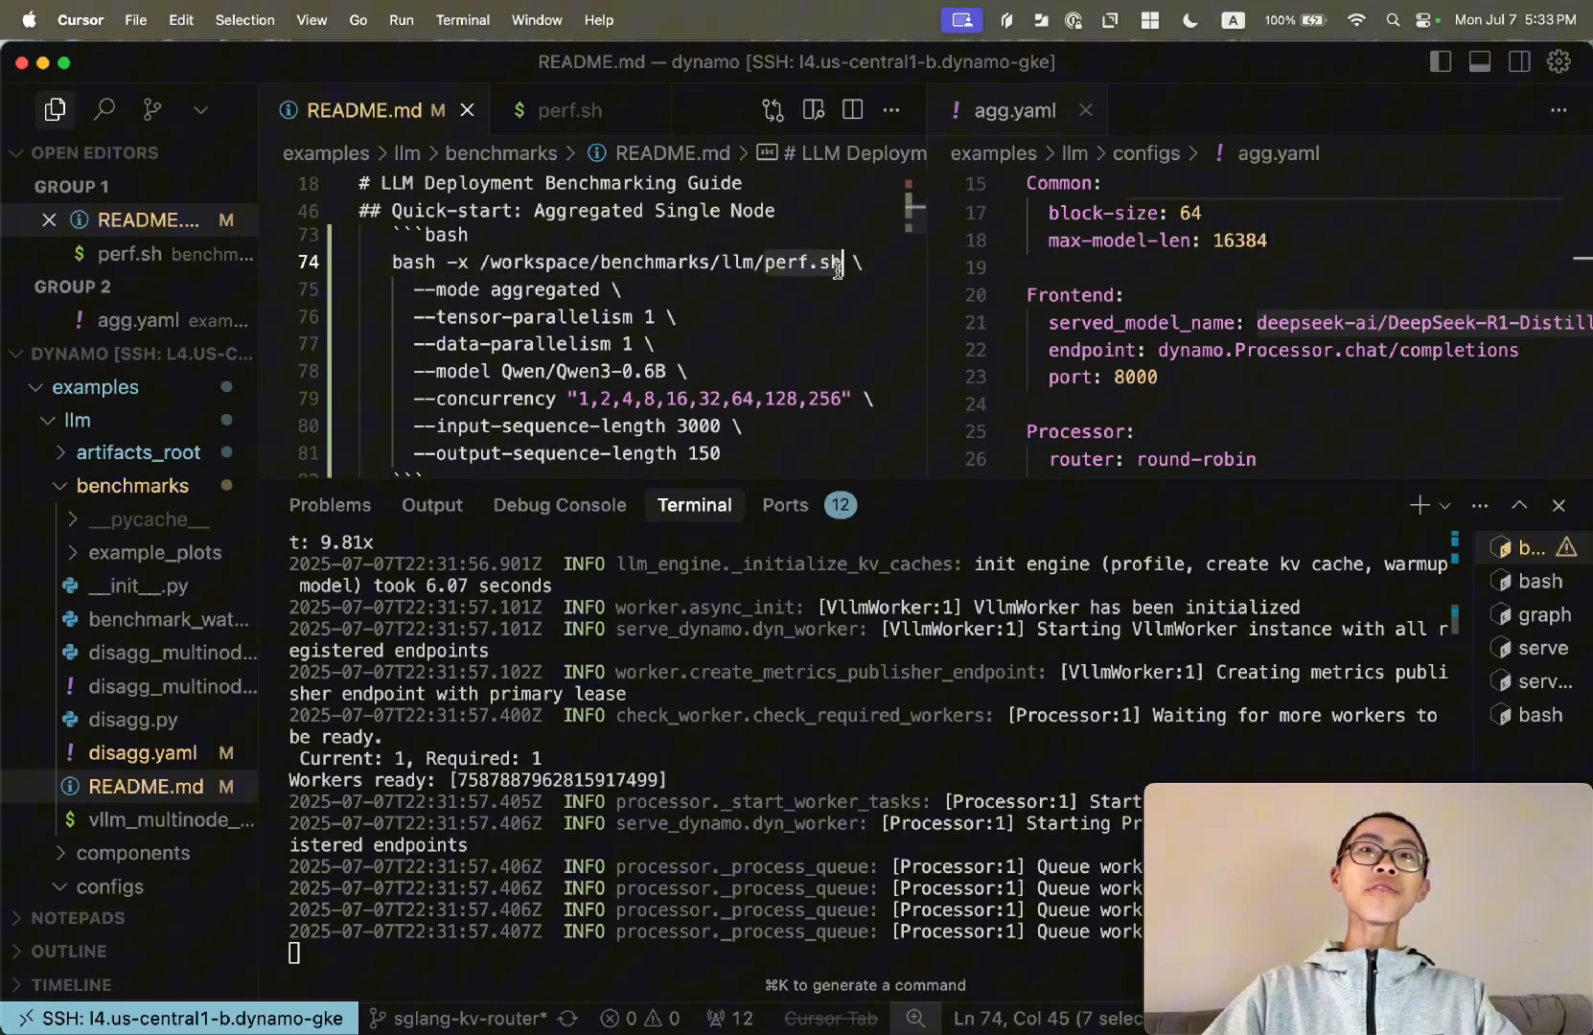
click(567, 110)
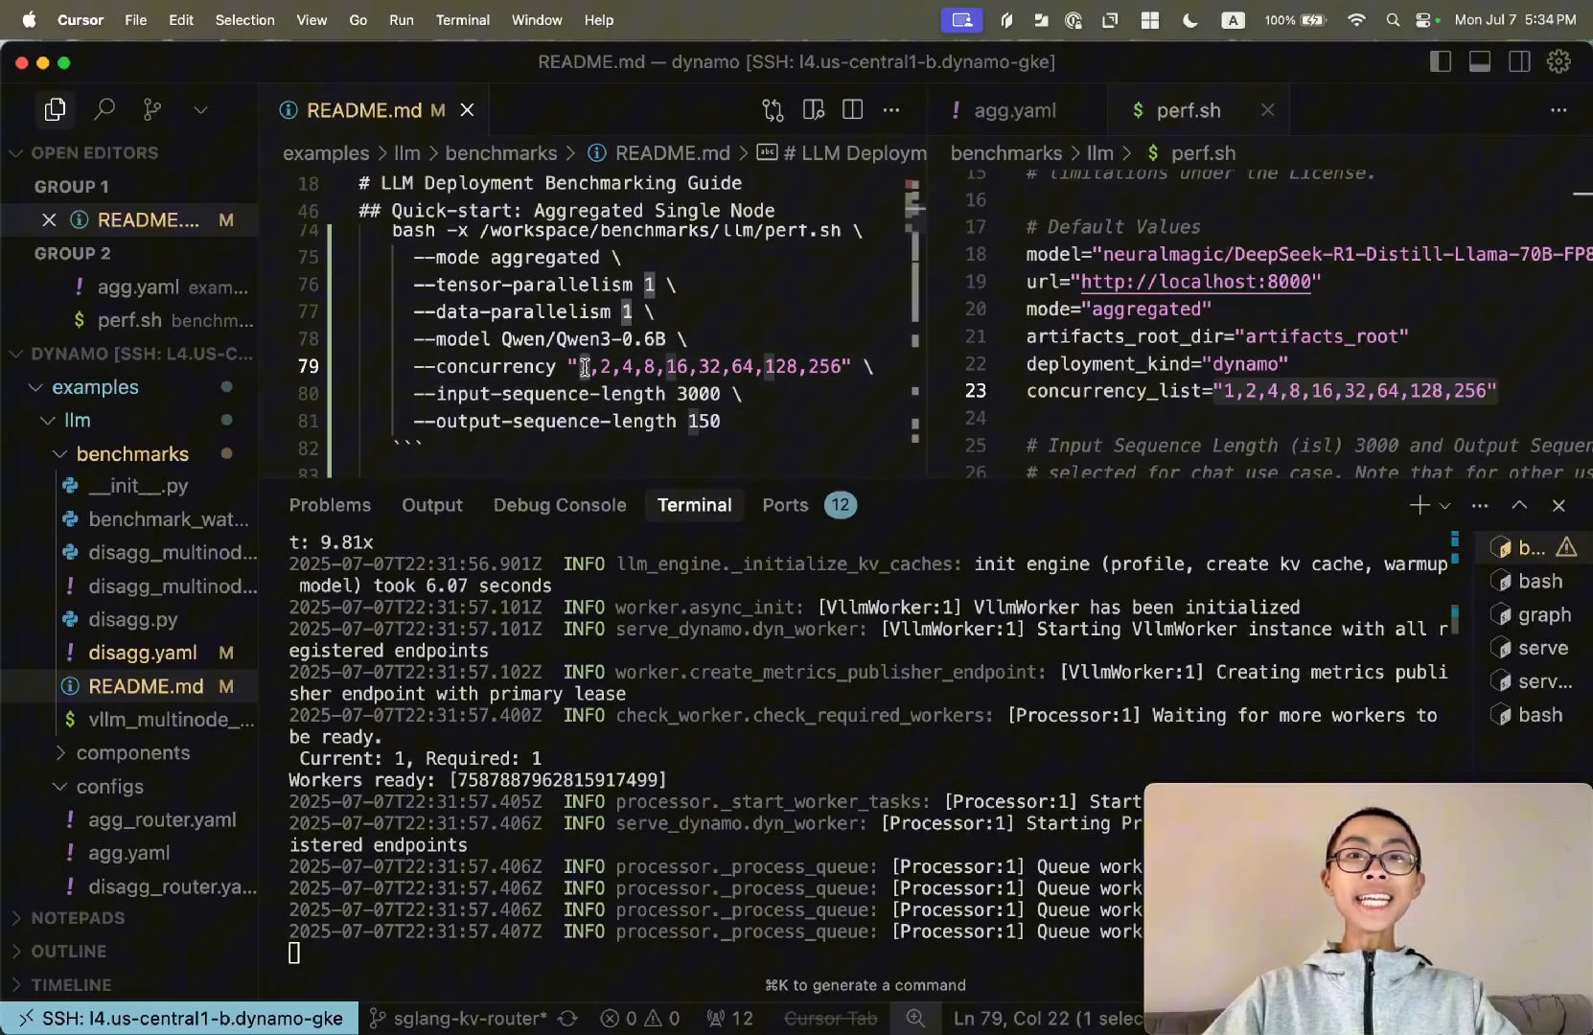
mouse_move(558, 389)
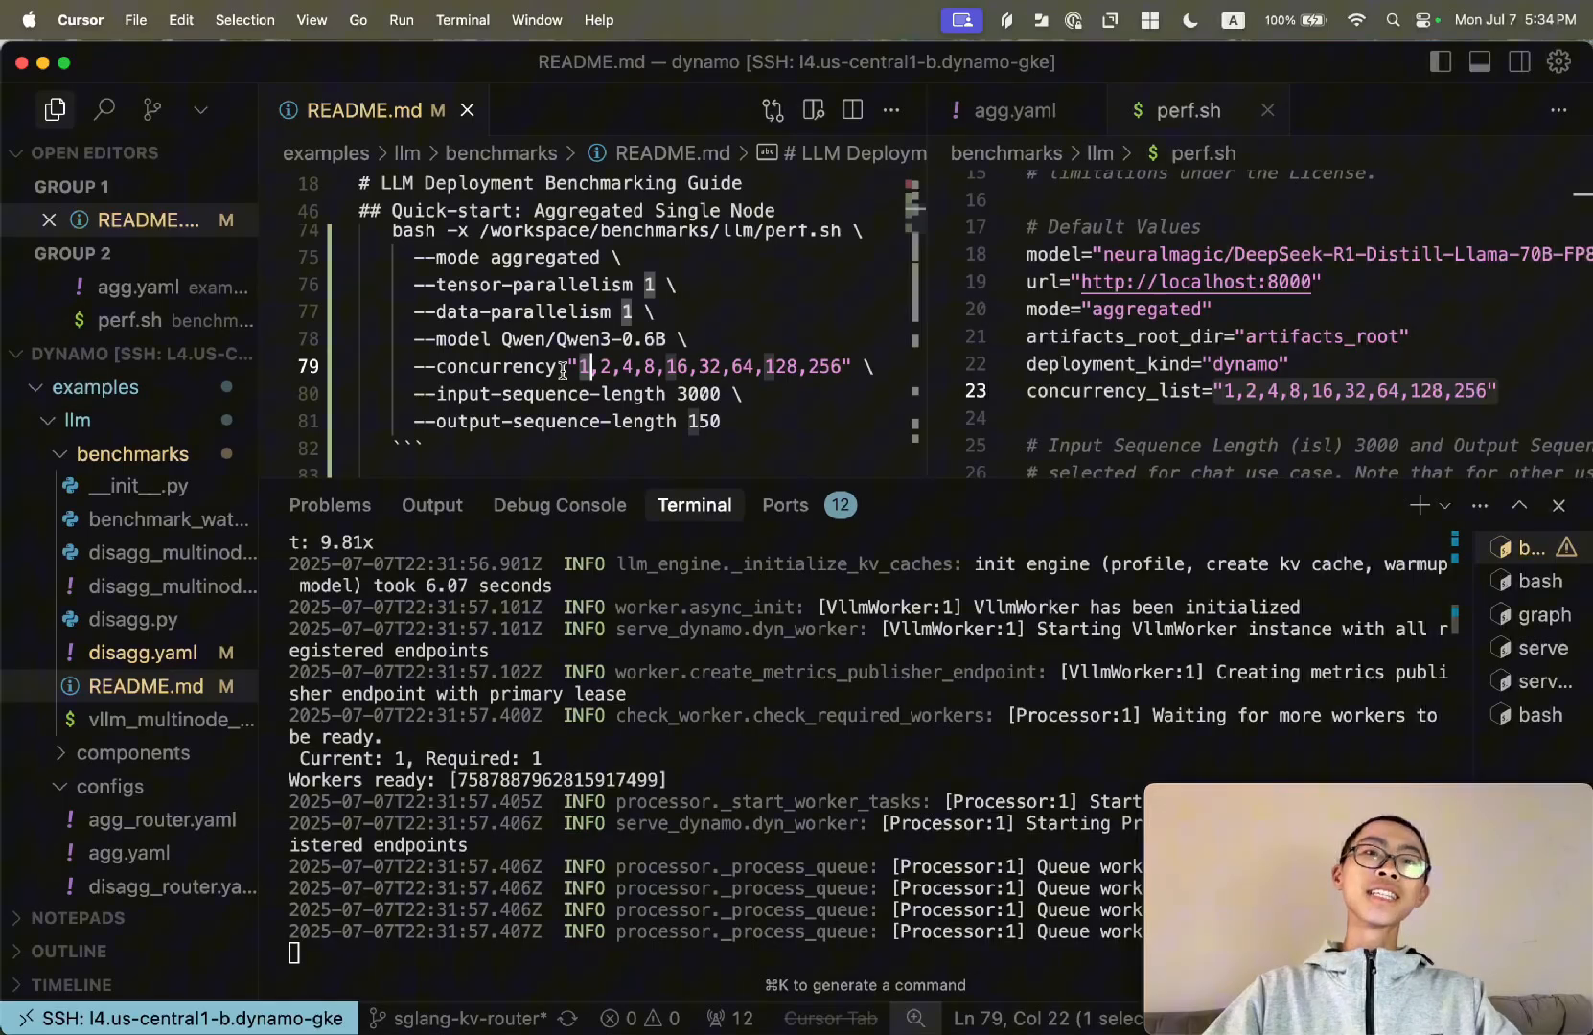
Replace the --concurrency list with 1,2,4 and move on to the input sequence length
drag(589, 366, 857, 366)
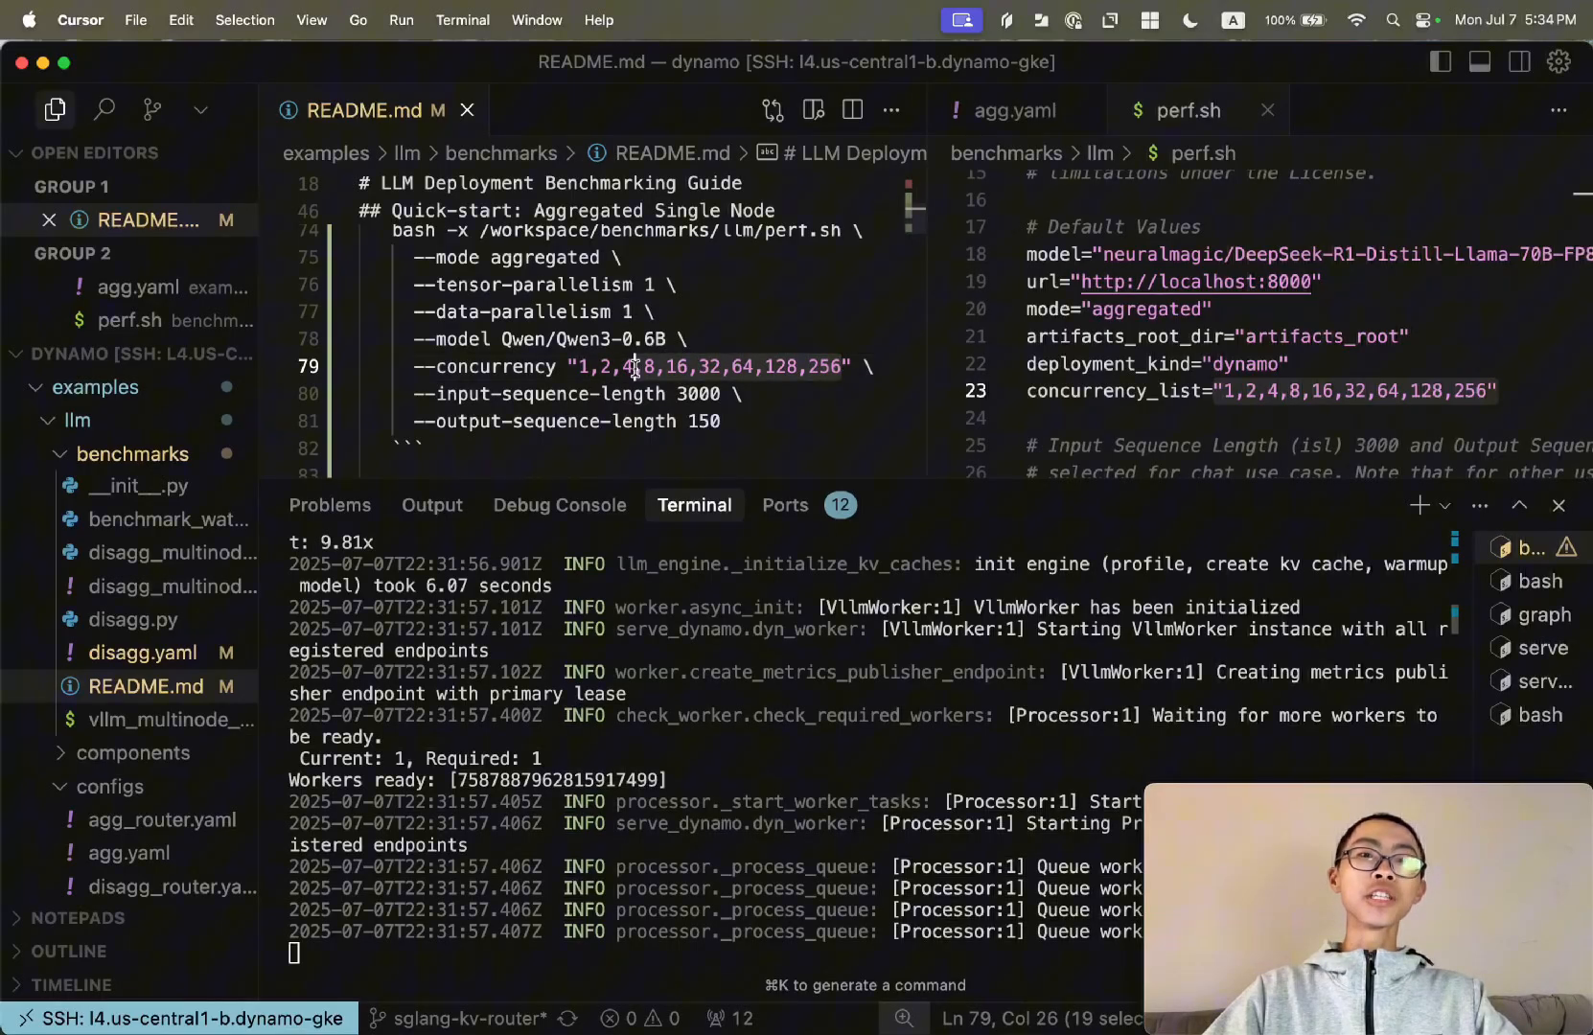
text(1,2,4)
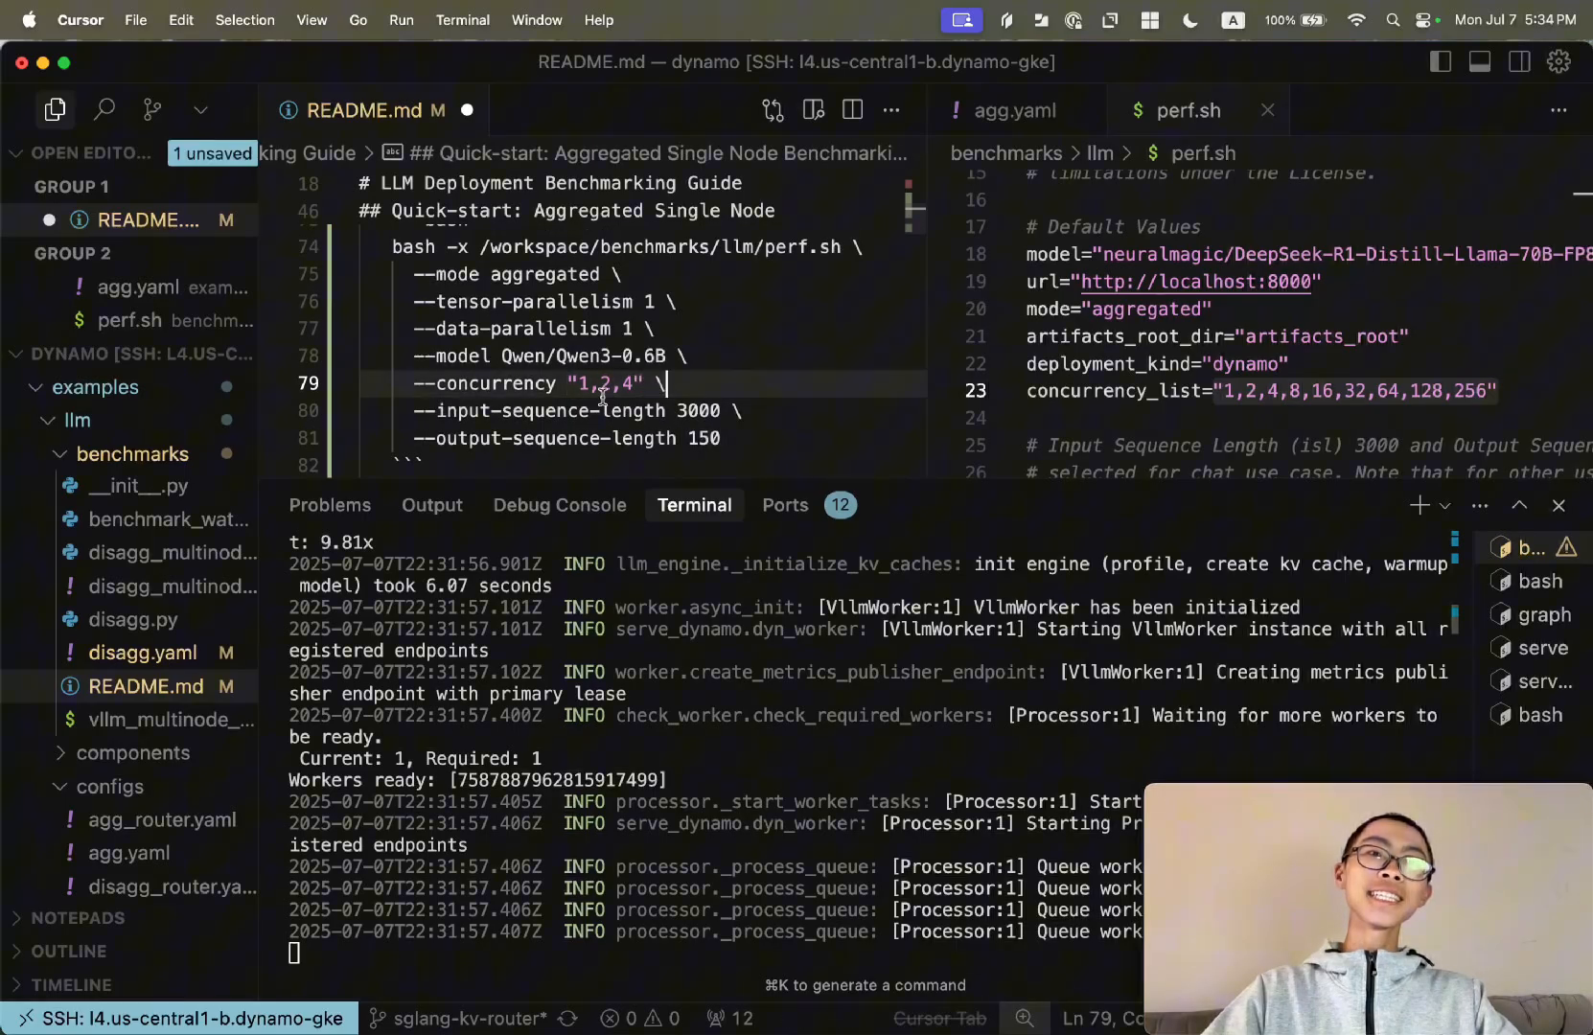
click(586, 384)
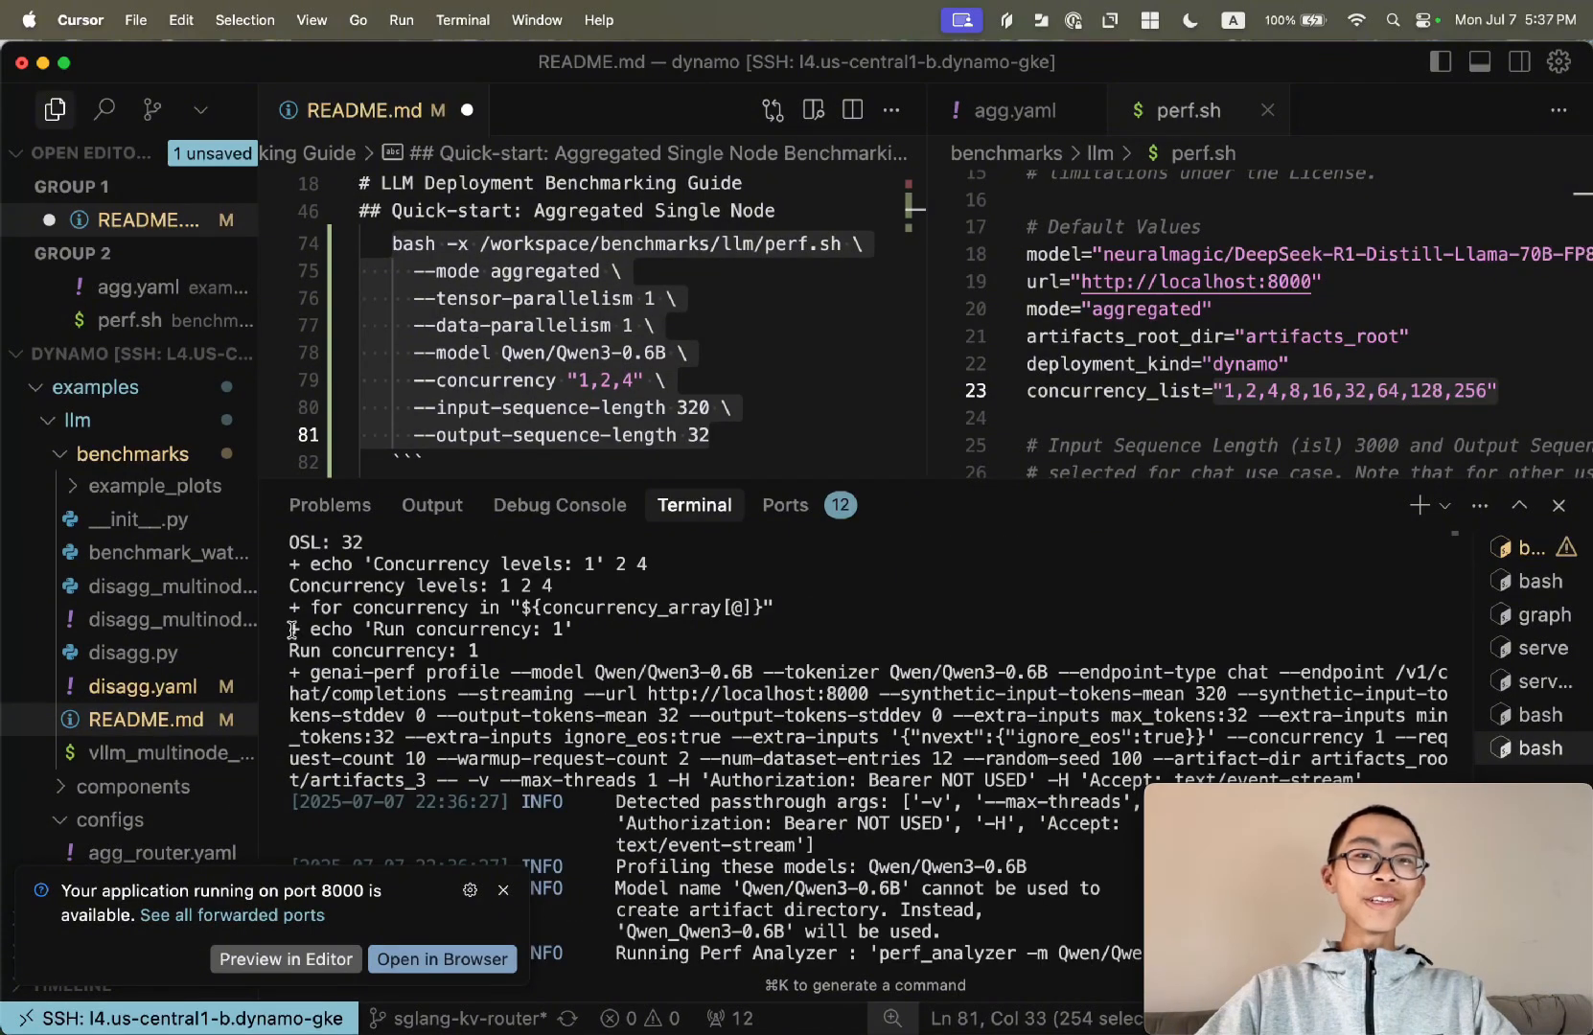
Review the GenAI-Perf LLM Metrics table, highlighting the Time To First Token average
drag(374, 628, 516, 629)
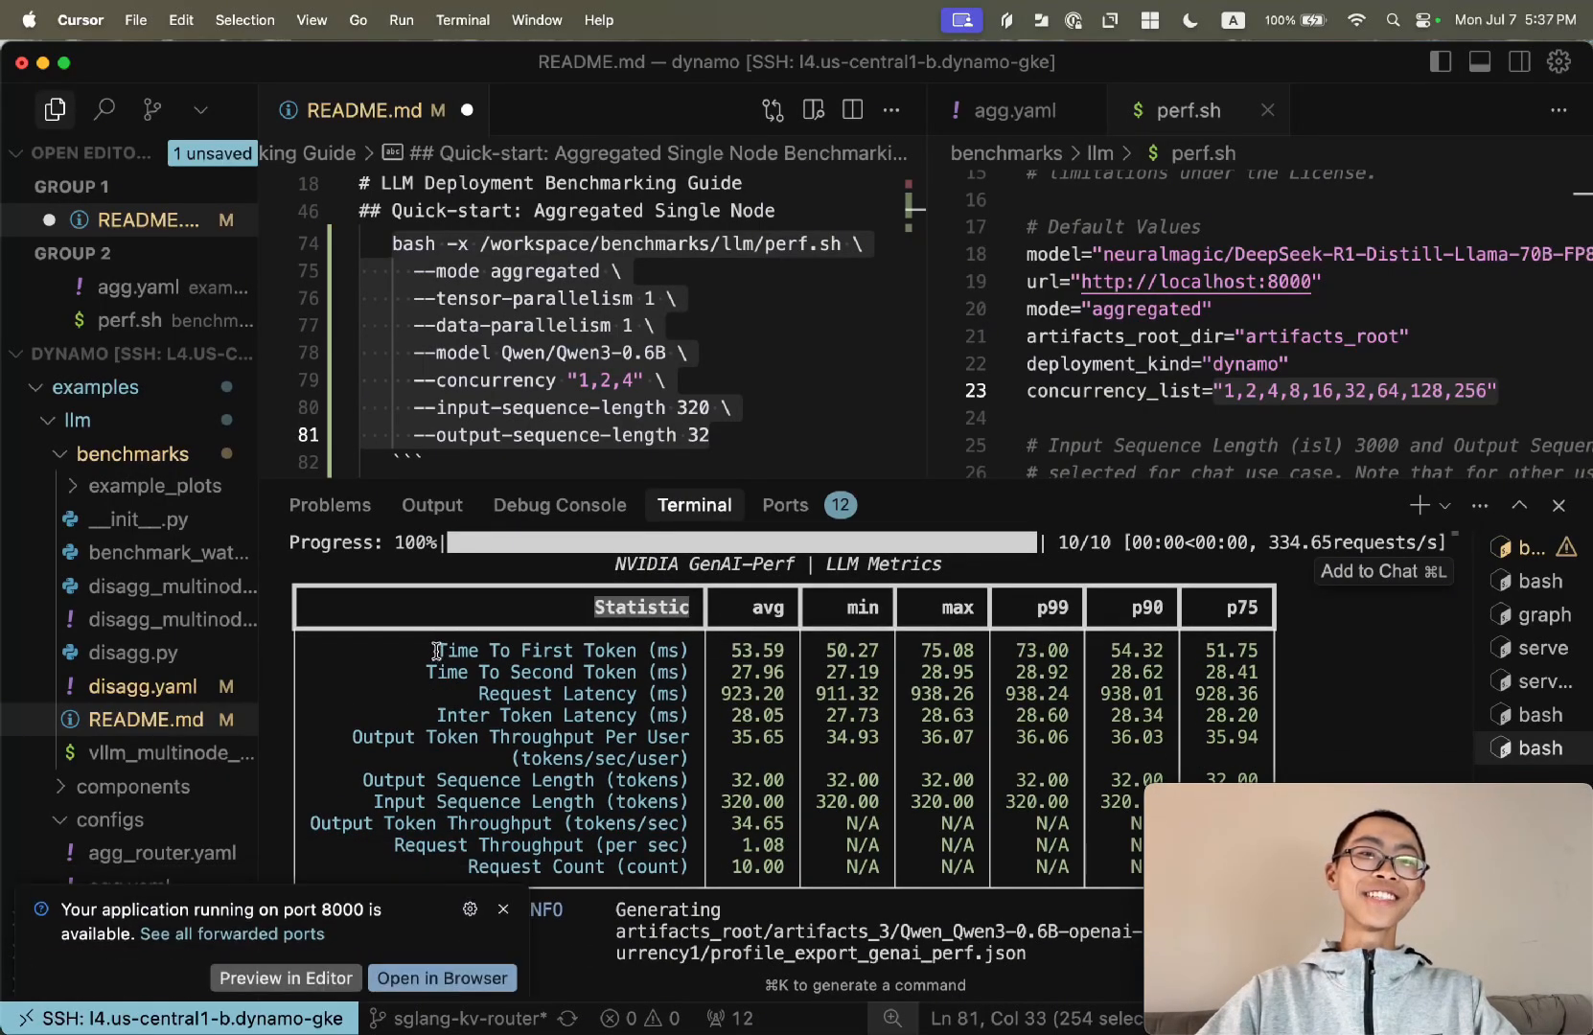
double_click(556, 650)
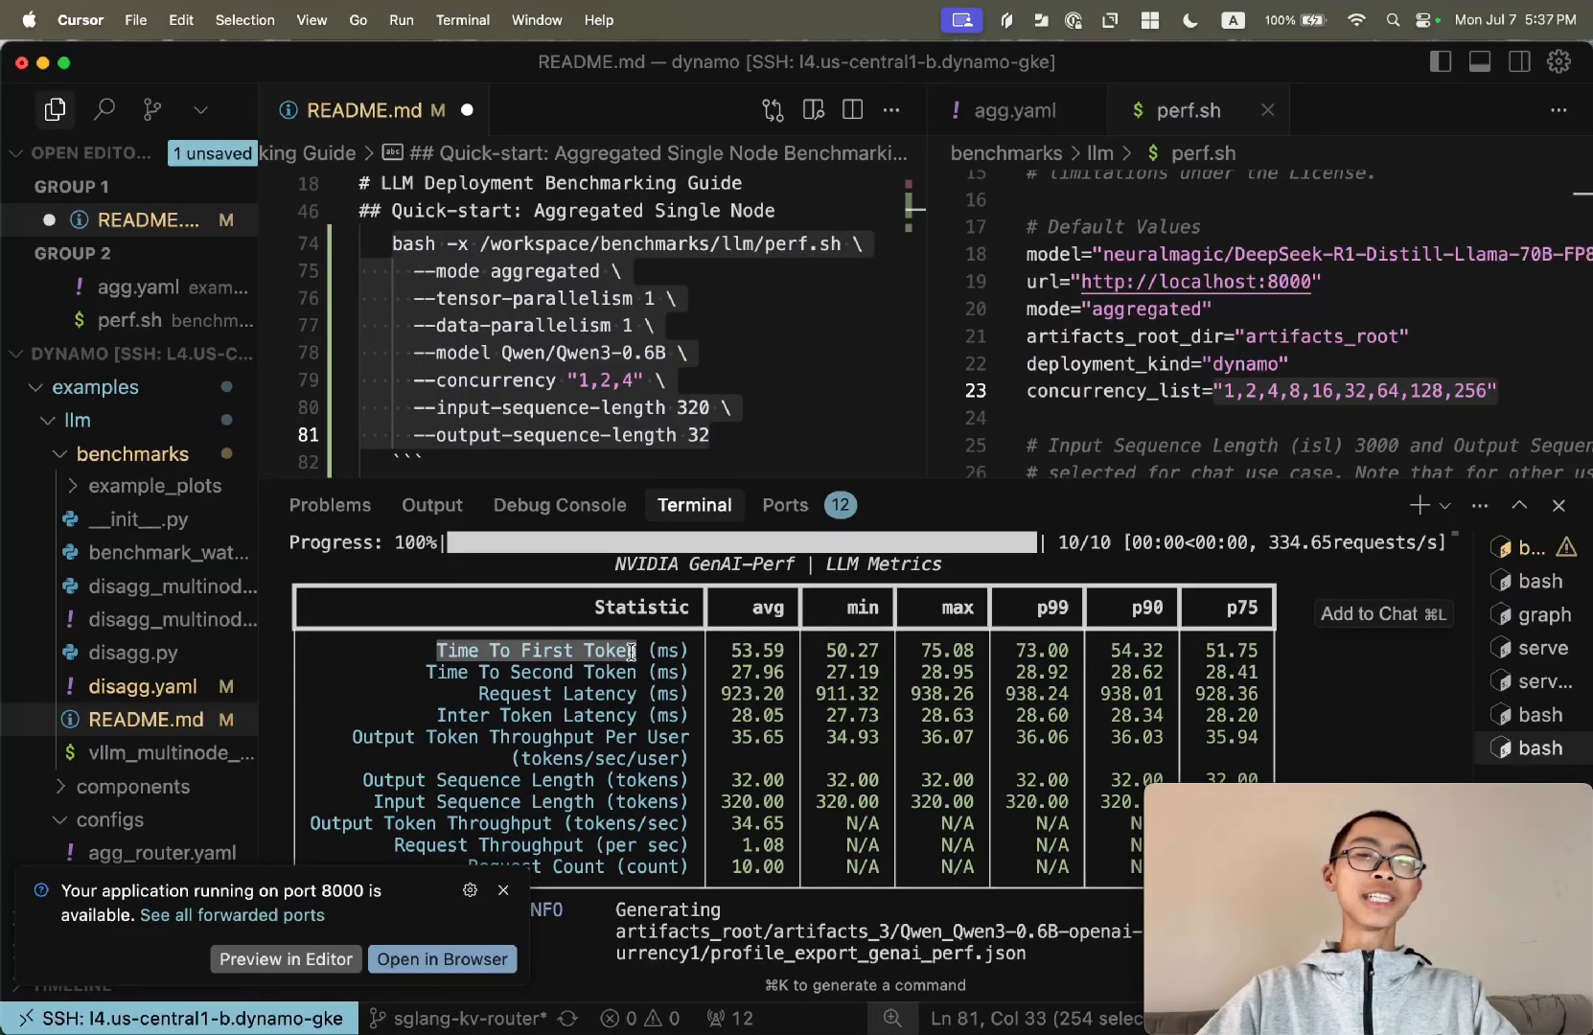
click(585, 671)
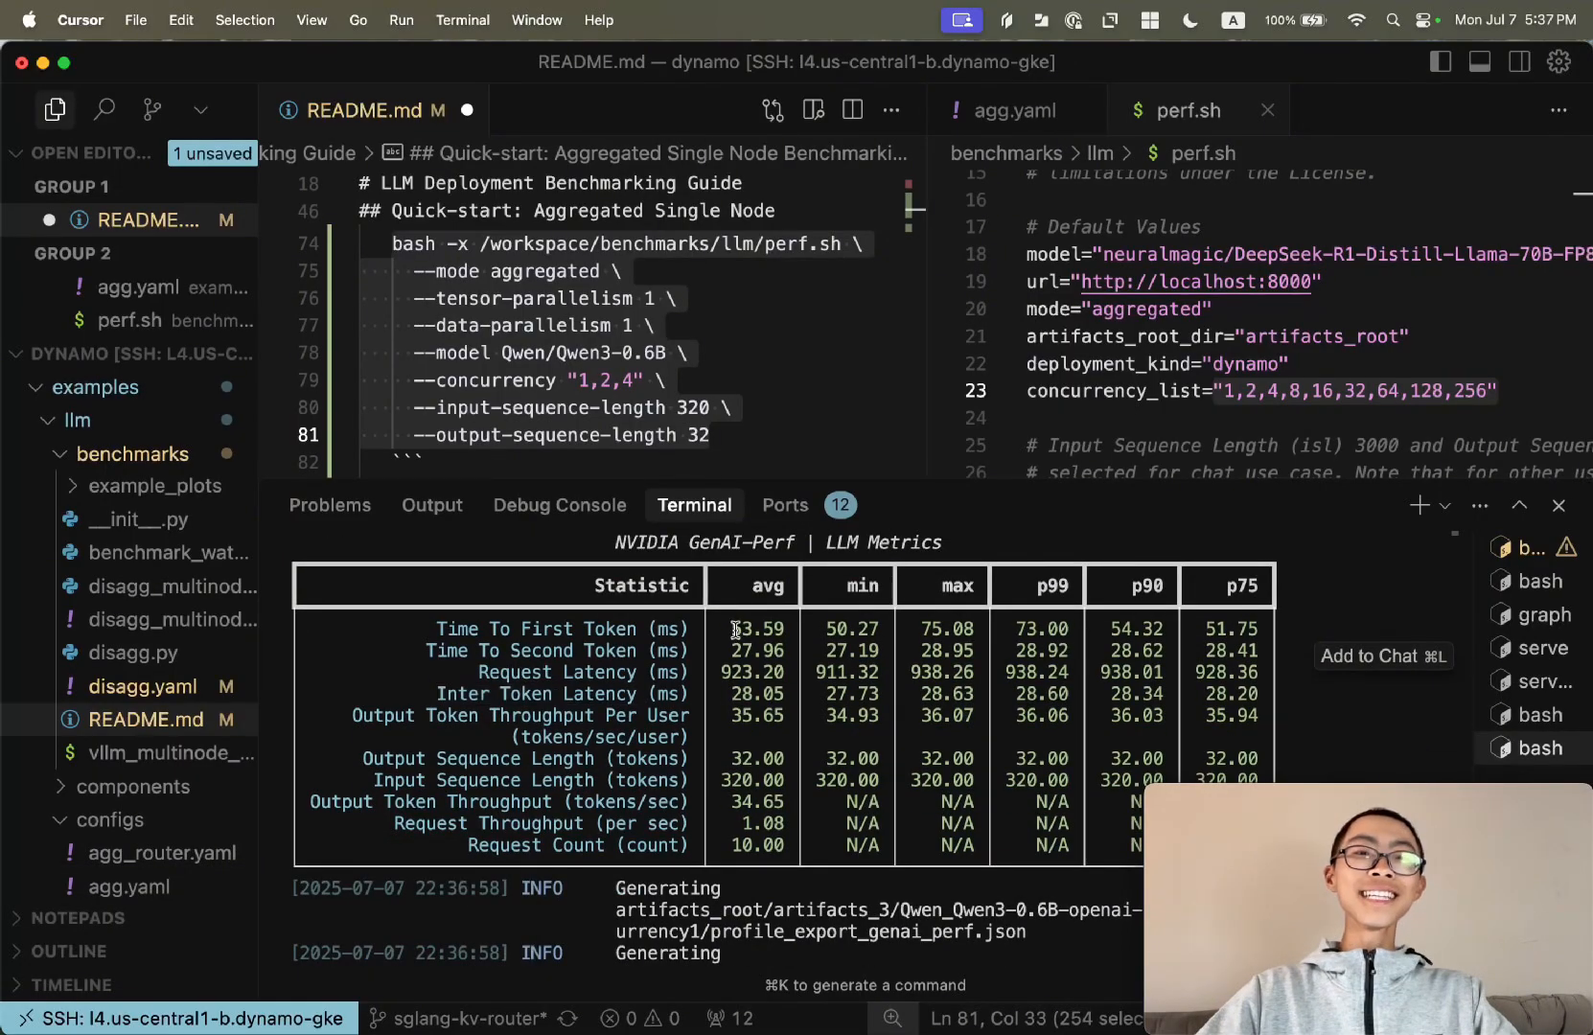
double_click(755, 629)
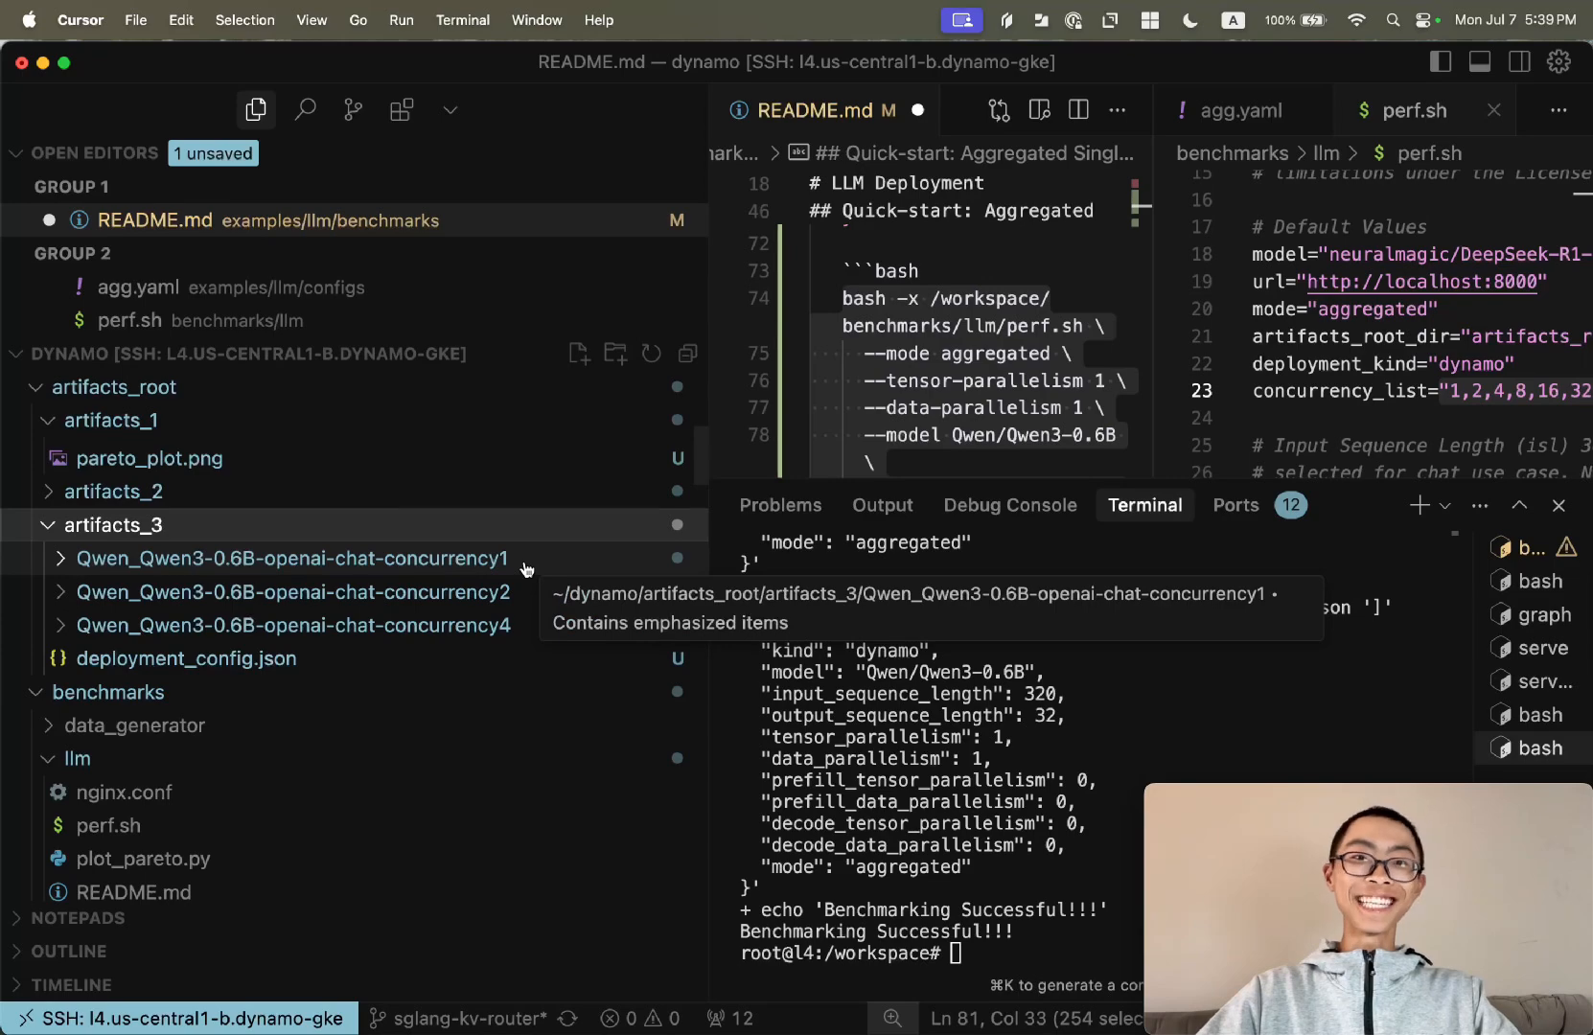
View deployment_config.json, then keep the concurrency-1 profile_export_genai_perf.csv open
click(184, 657)
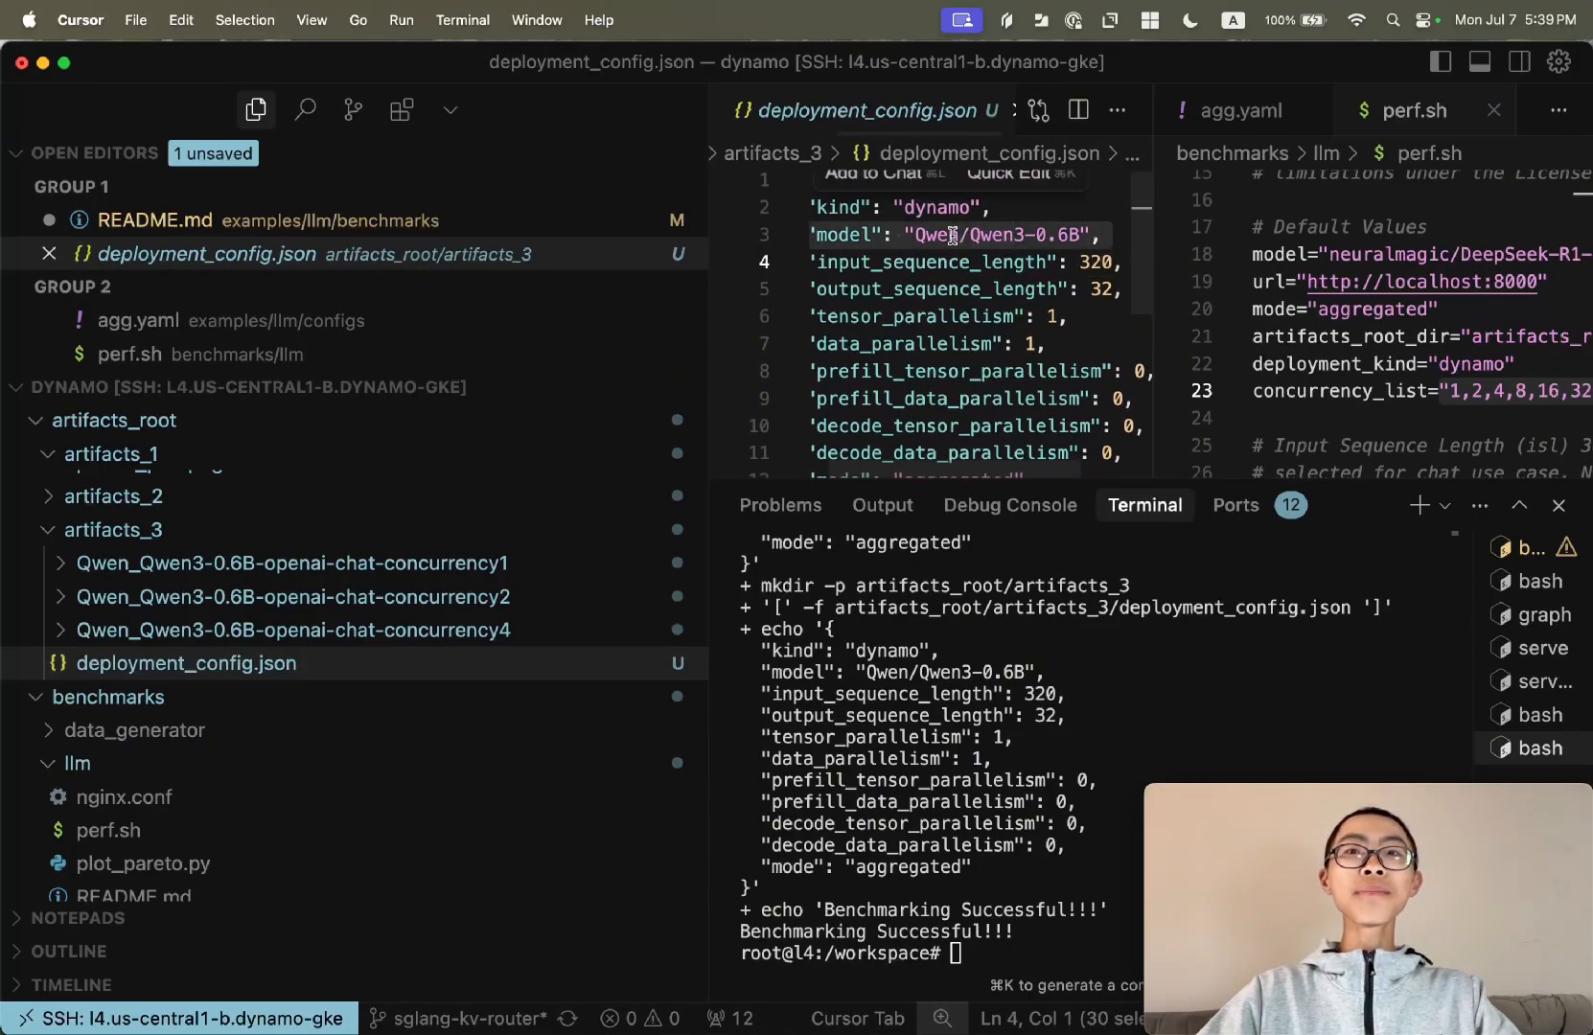
click(290, 563)
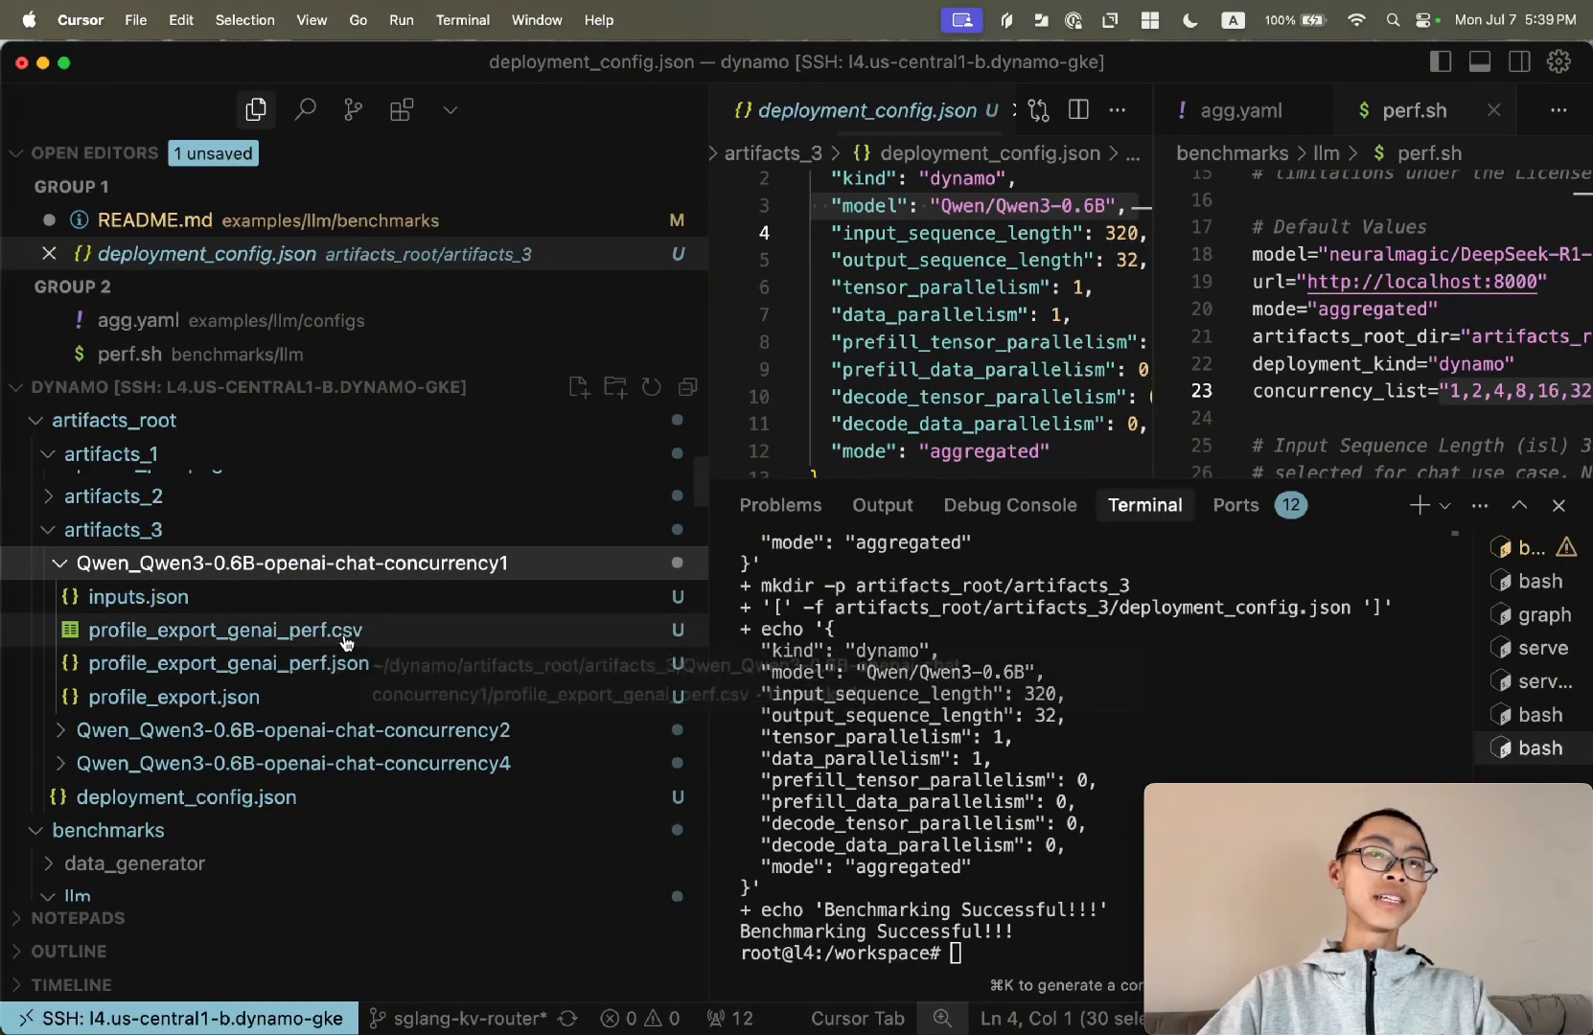
click(224, 631)
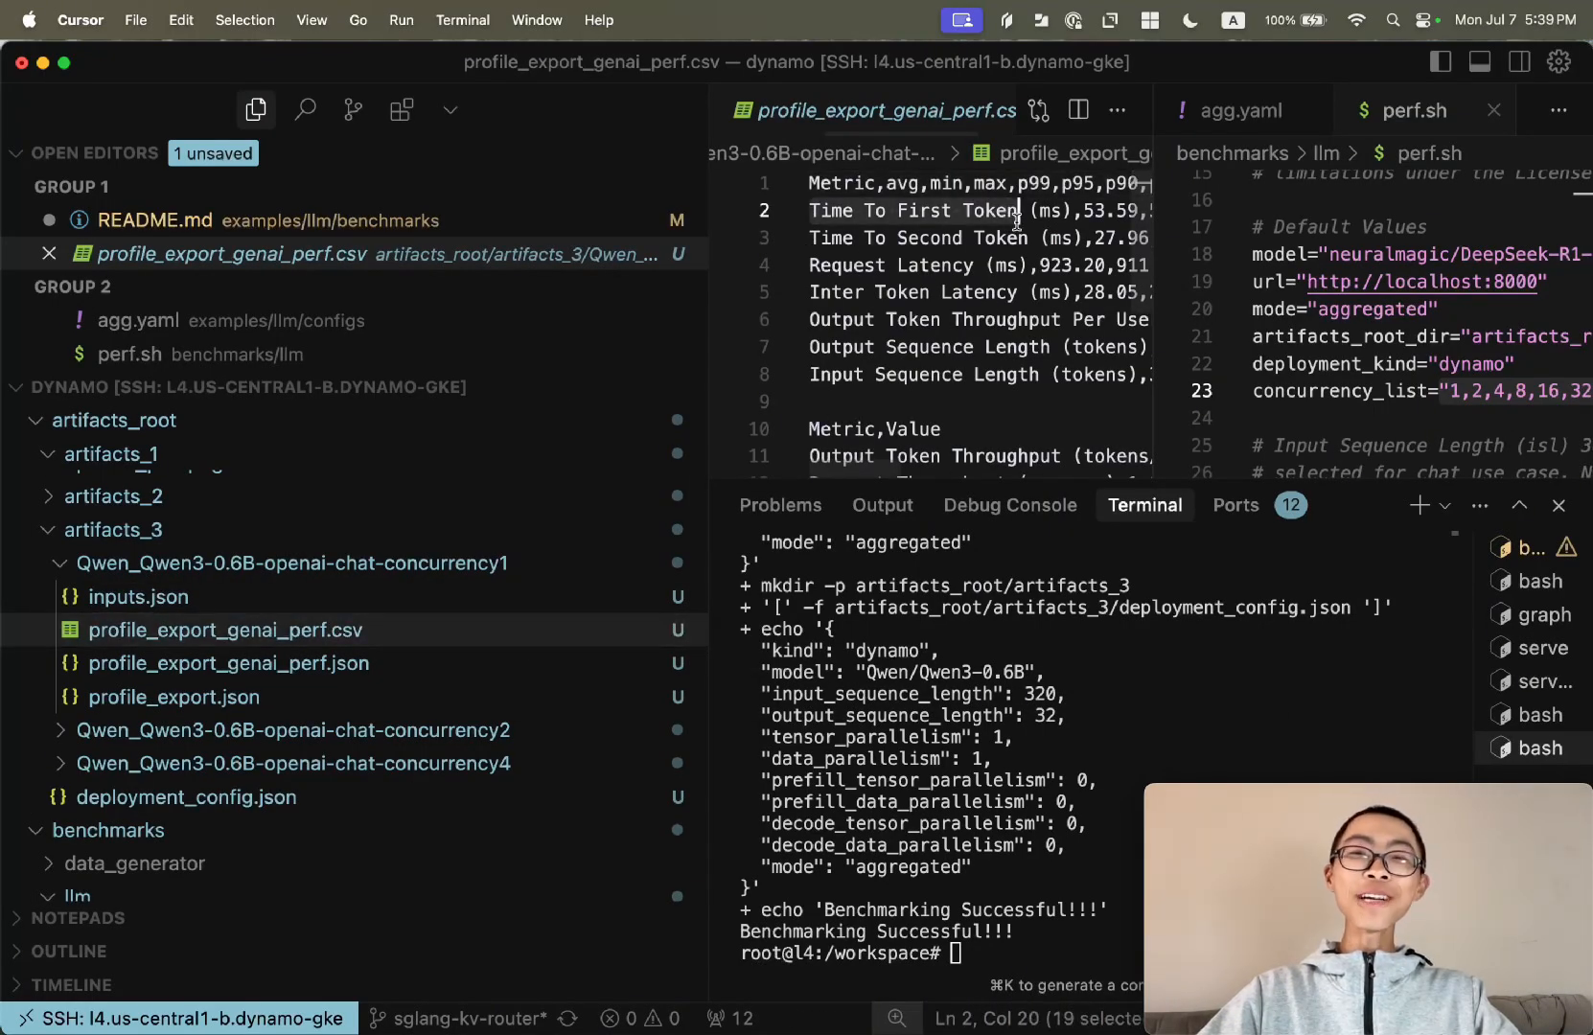
click(61, 564)
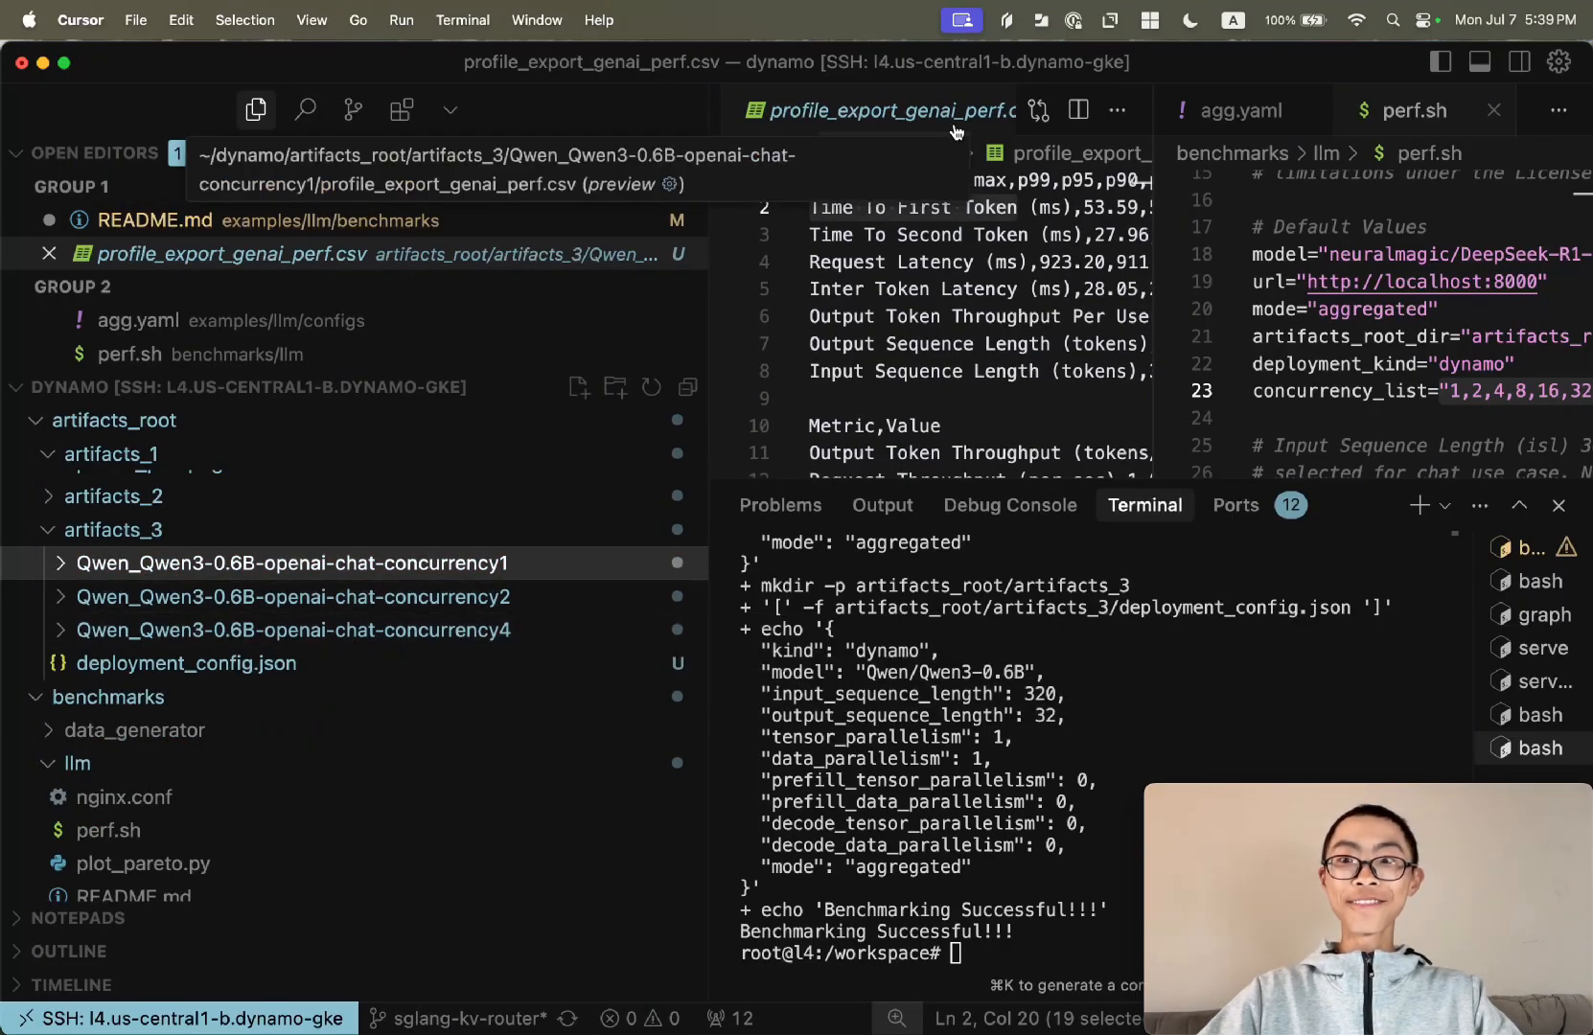
click(155, 221)
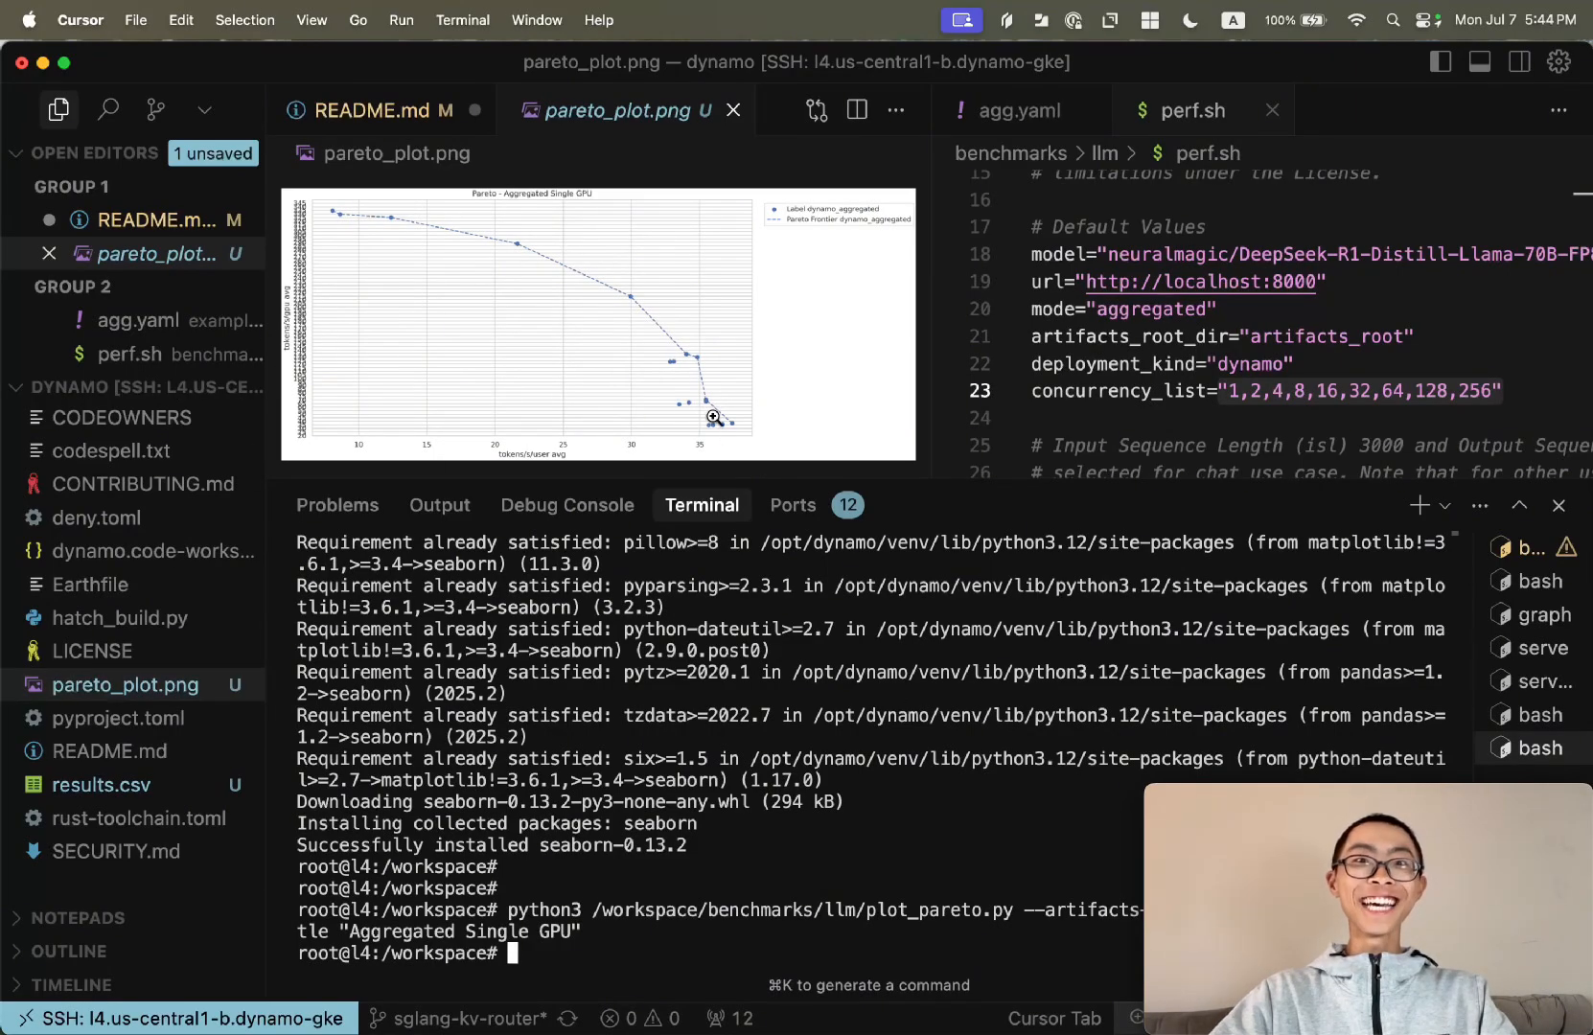
mouse_move(813, 573)
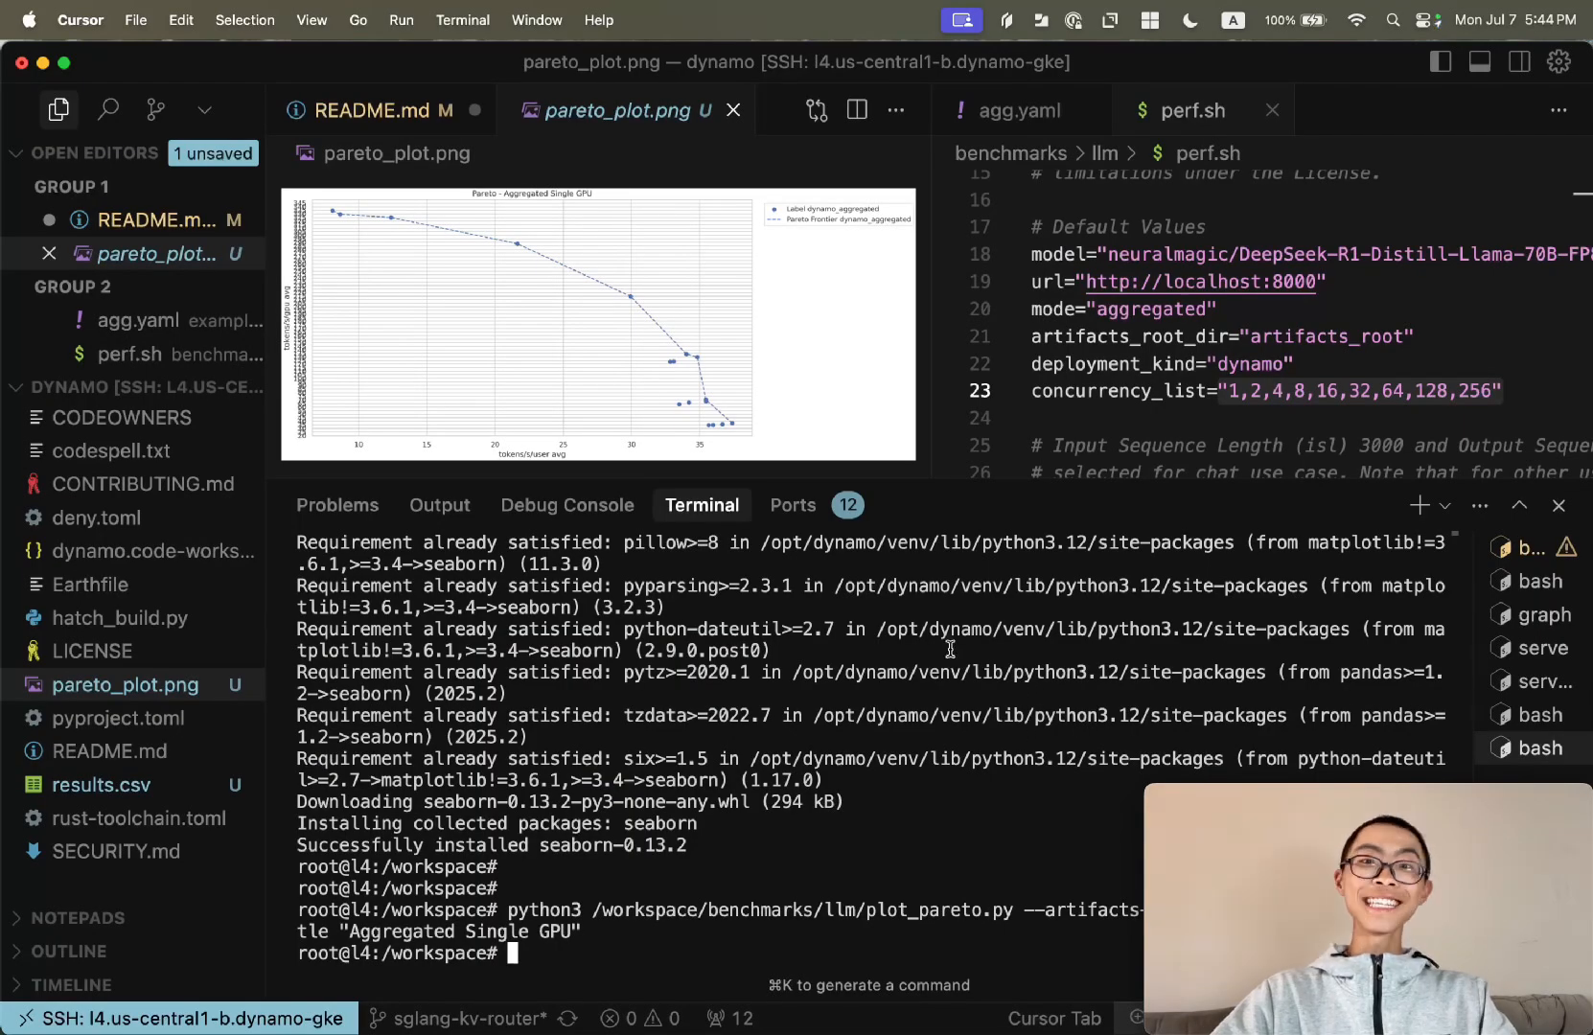
mouse_move(568, 505)
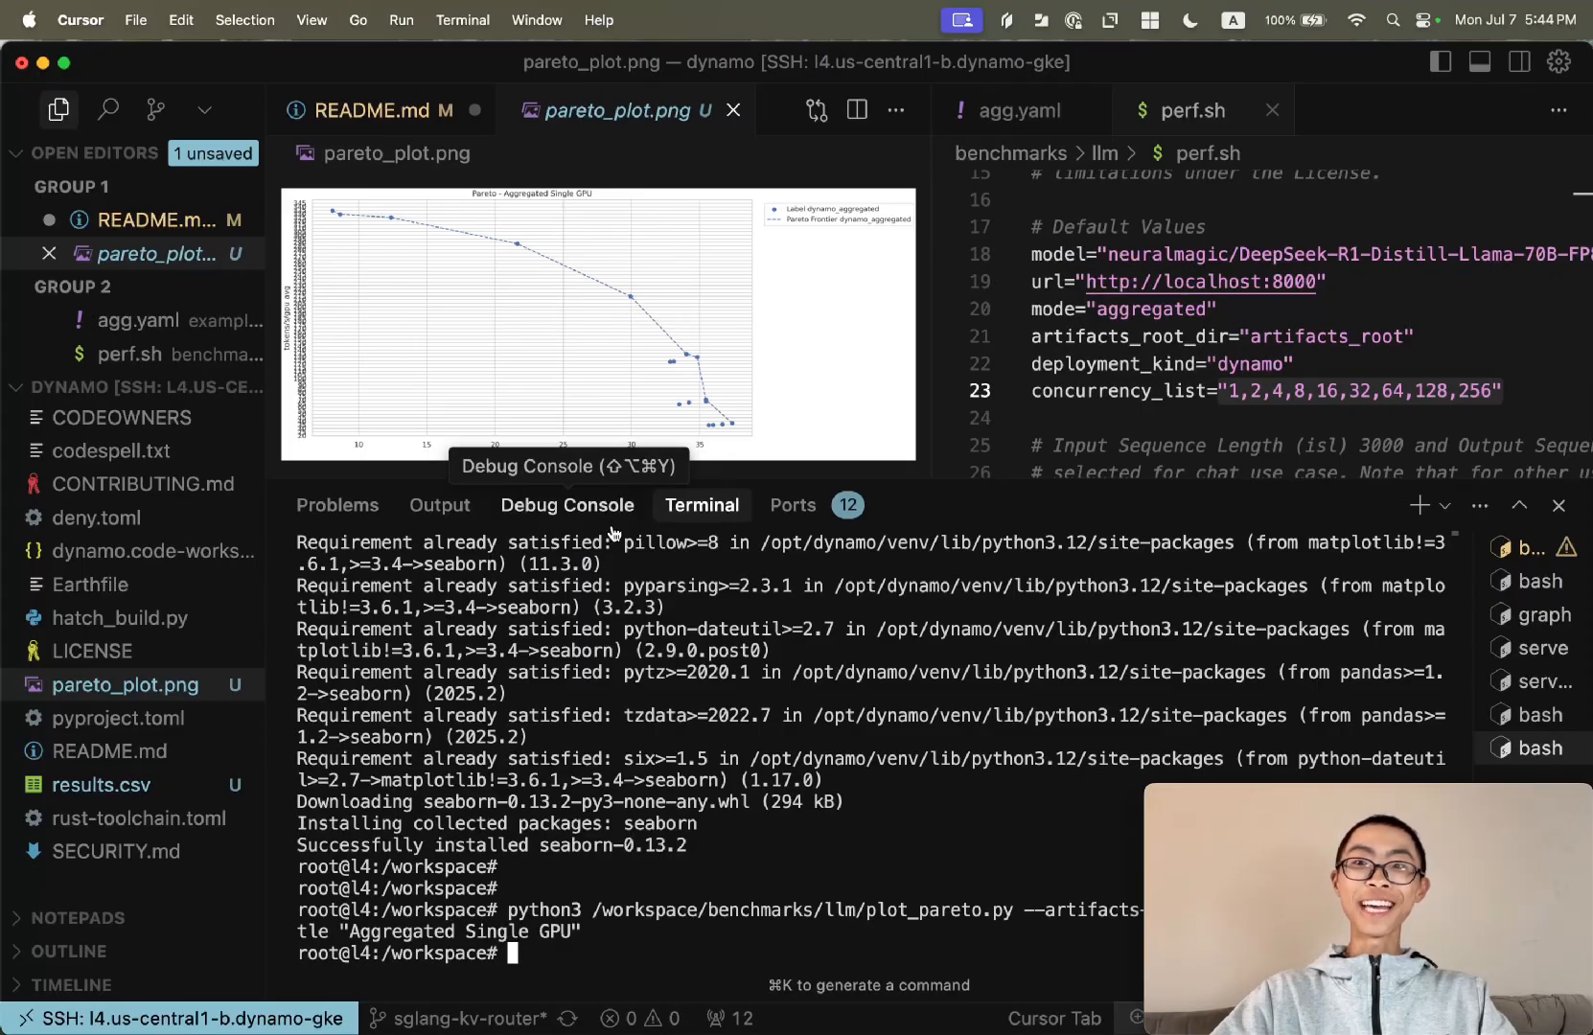
mouse_move(876, 675)
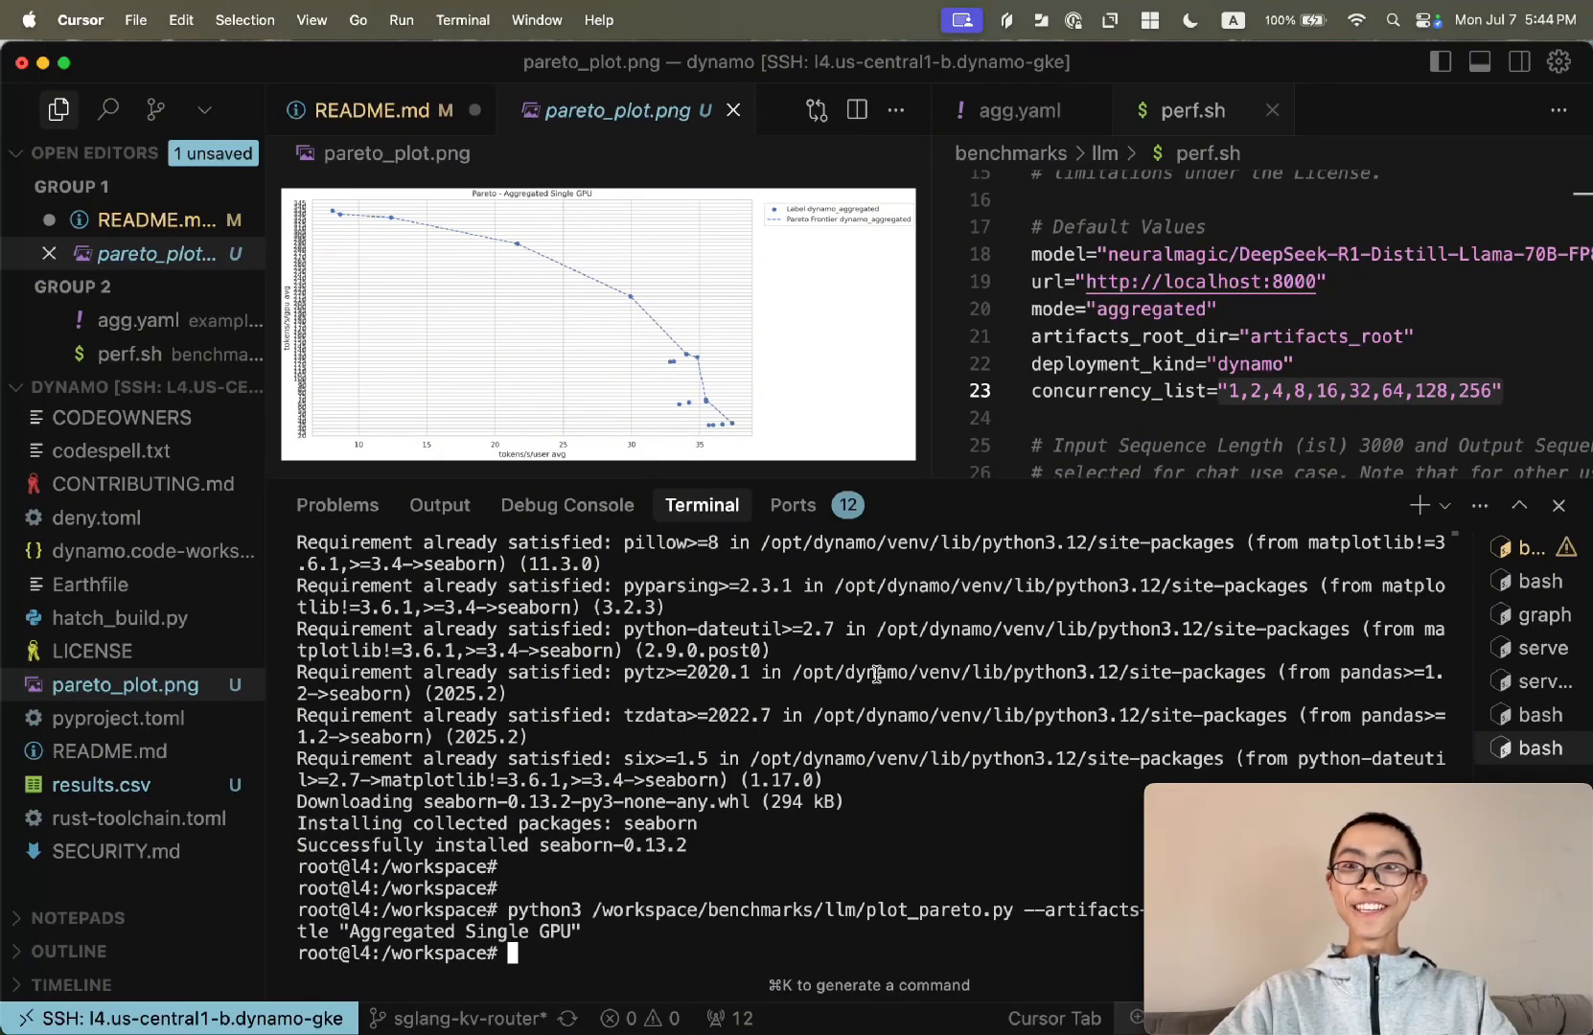